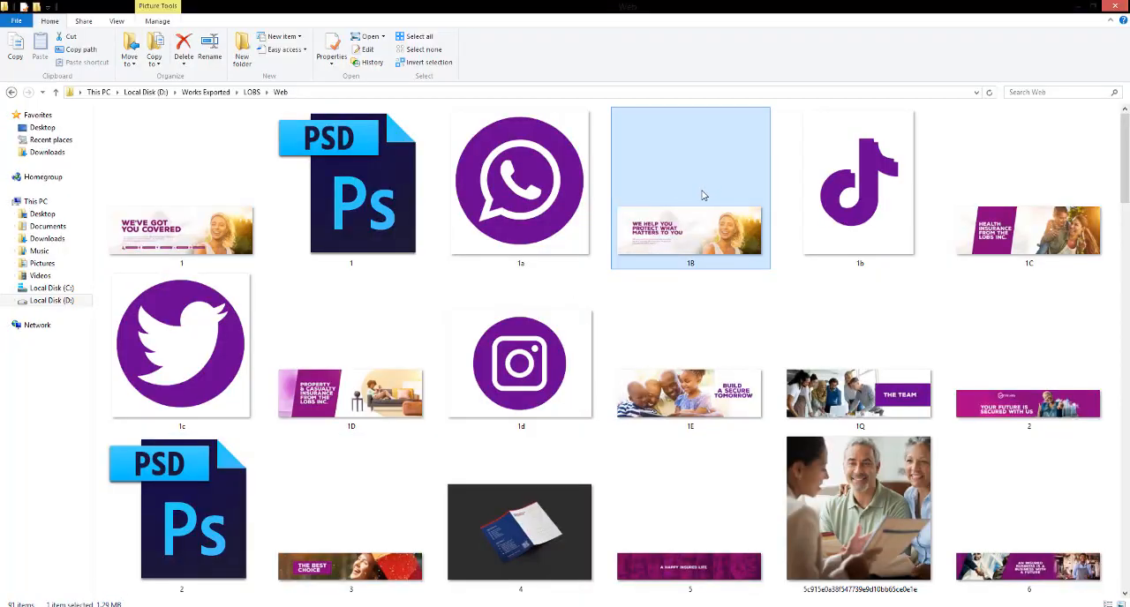
mouse_move(723, 243)
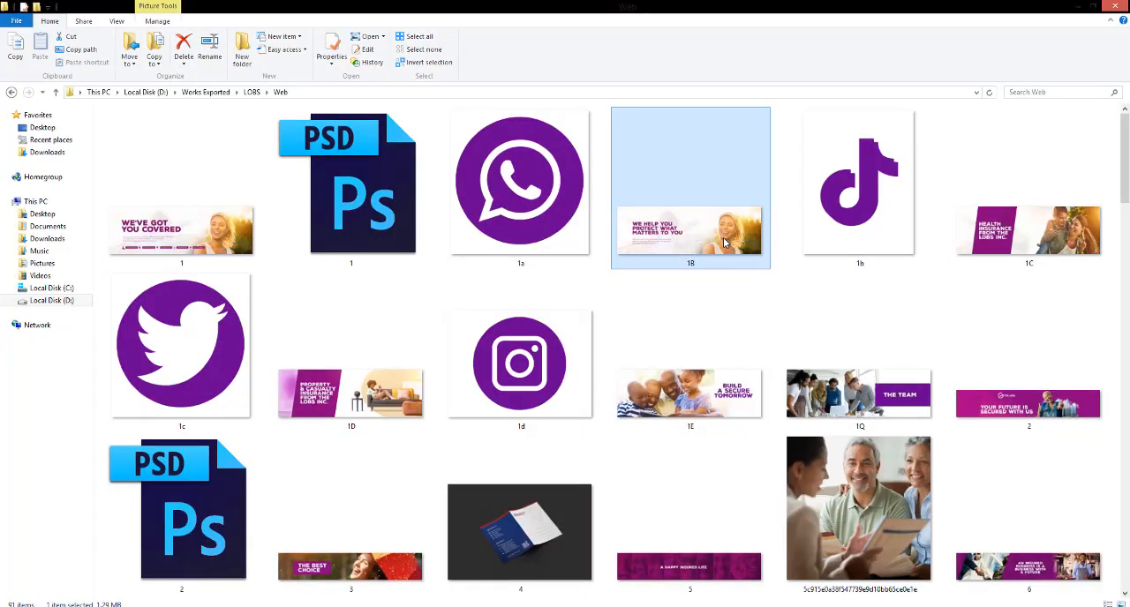
View the 1B insurance banner in Windows Photo Viewer, then close the viewer
double_click(690, 230)
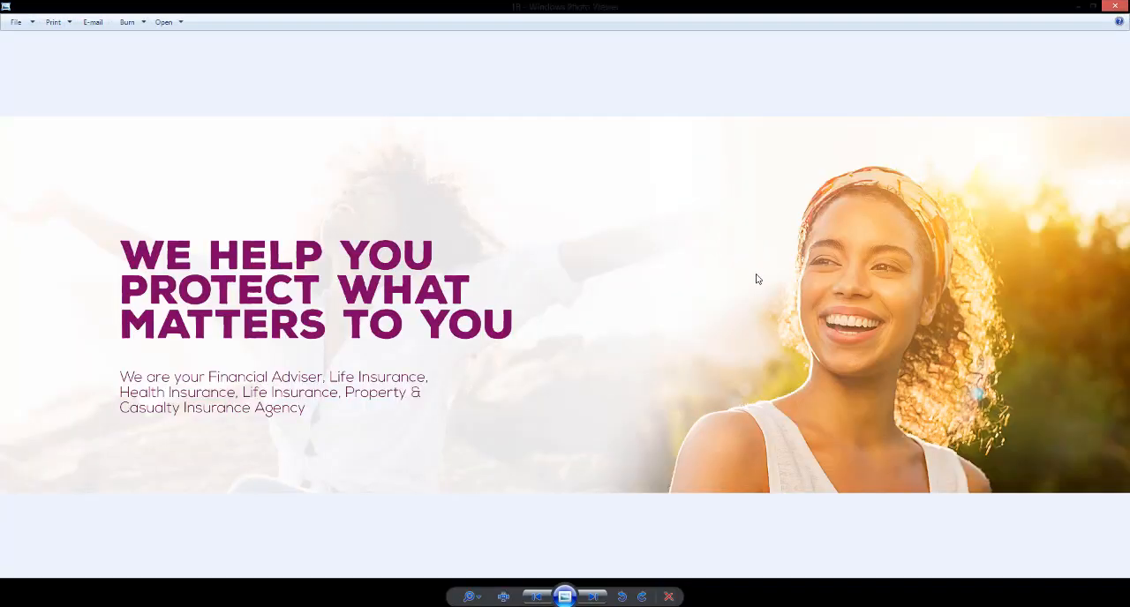
click(469, 597)
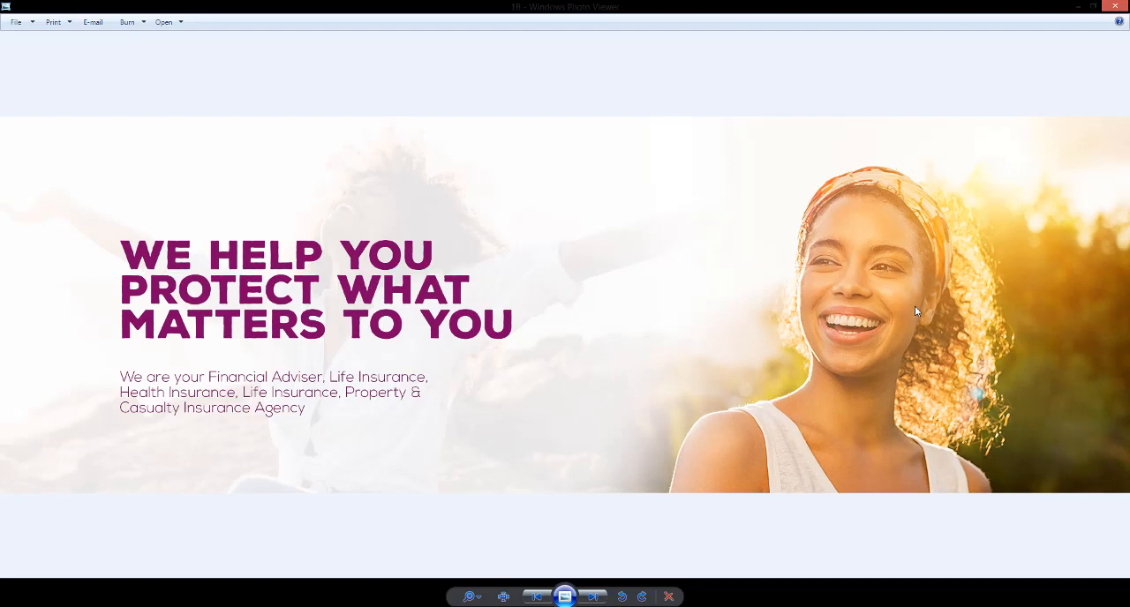
mouse_move(903, 317)
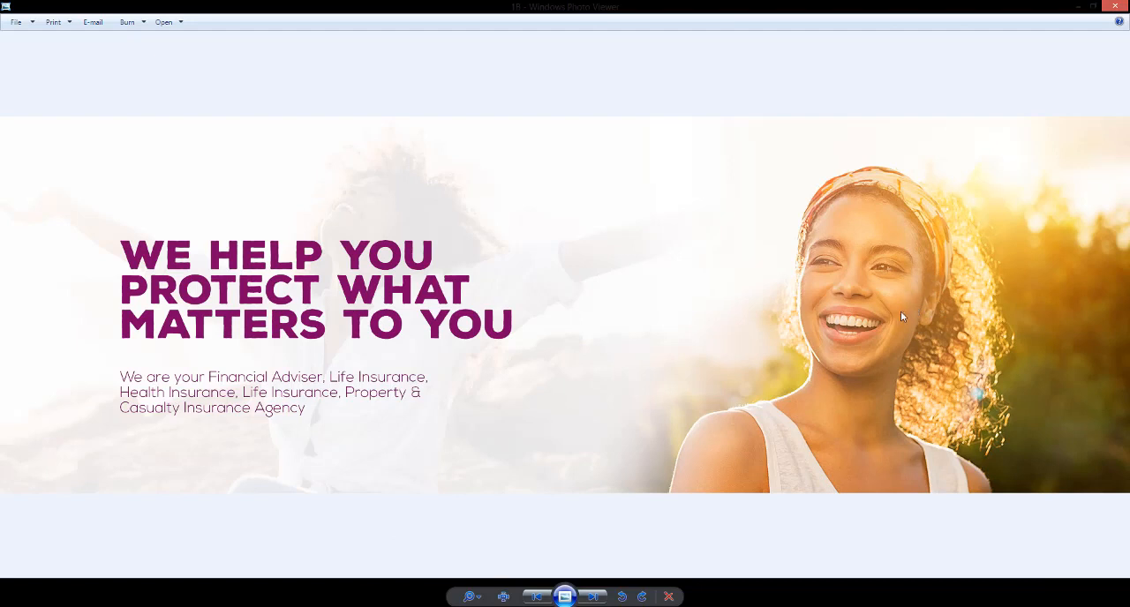
mouse_move(368, 342)
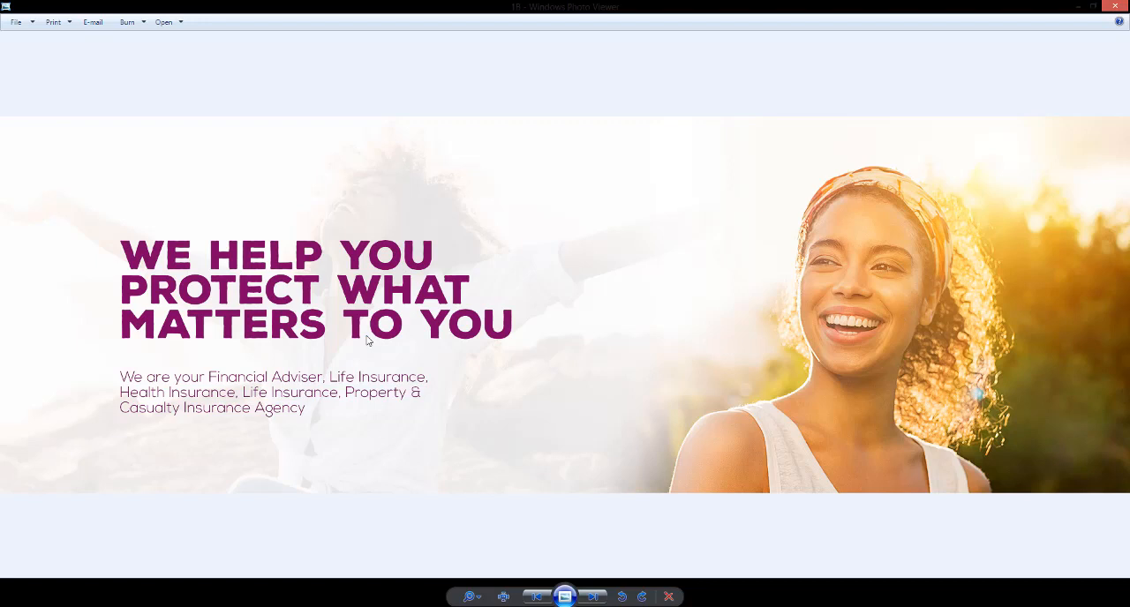
mouse_move(624, 257)
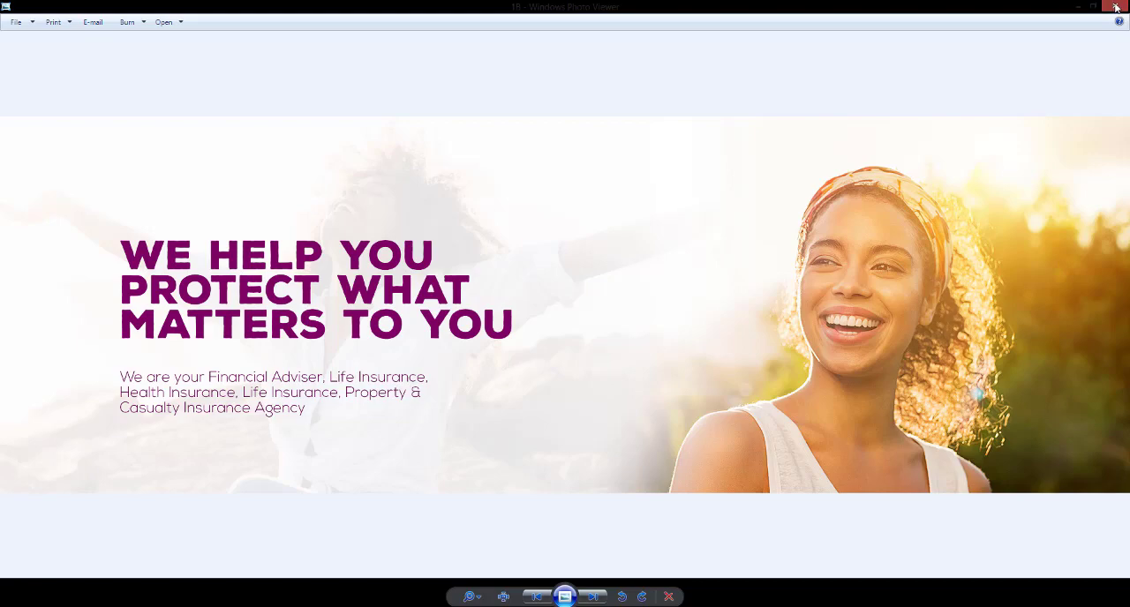
click(1114, 6)
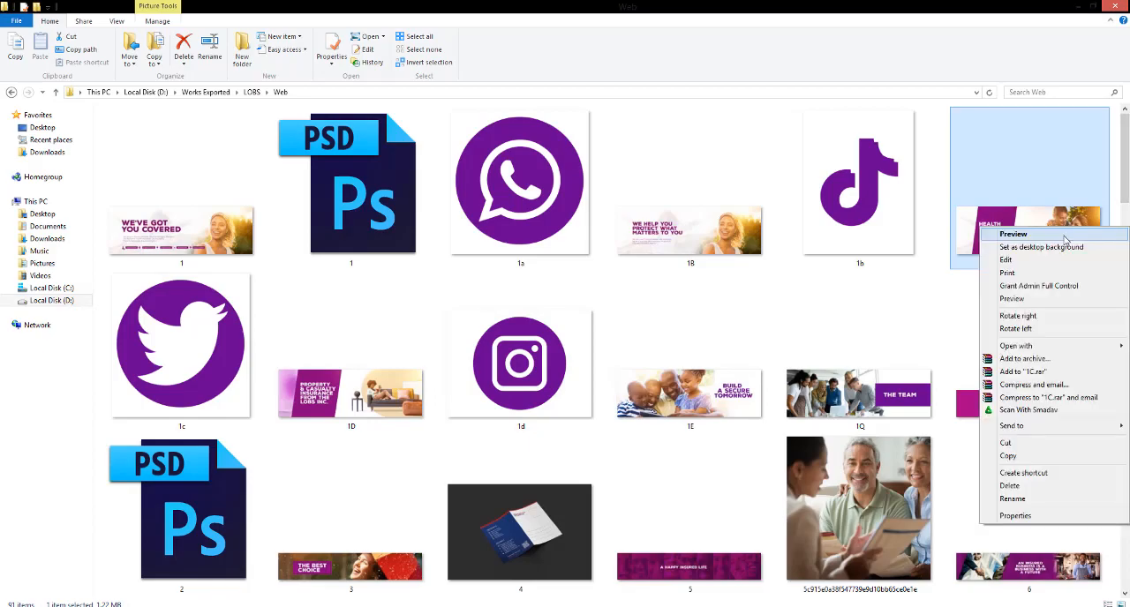
click(1013, 234)
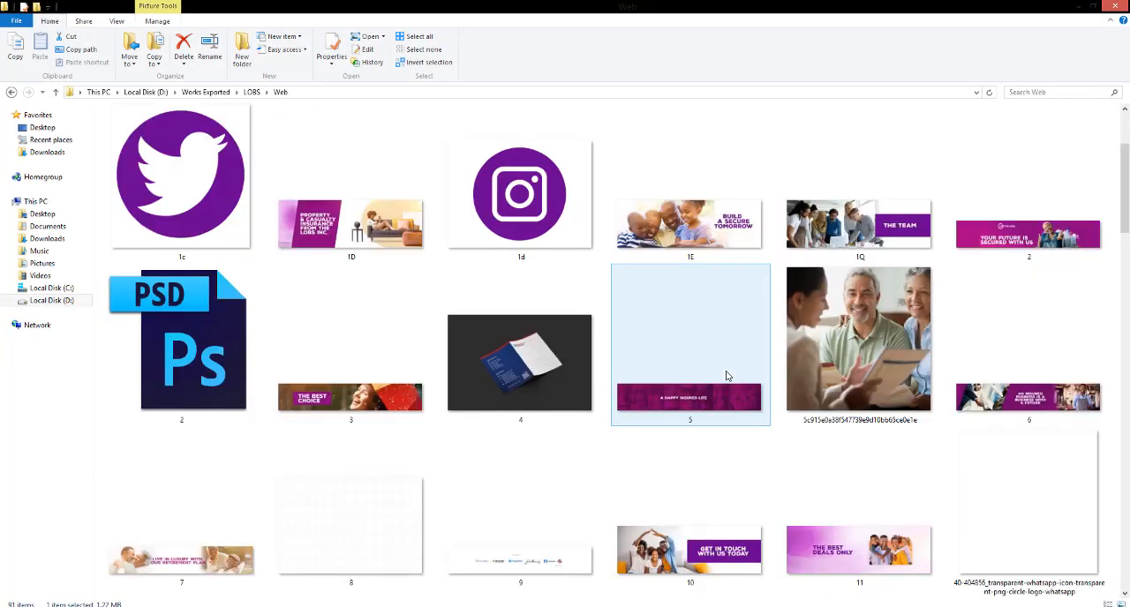
scroll(down, 3)
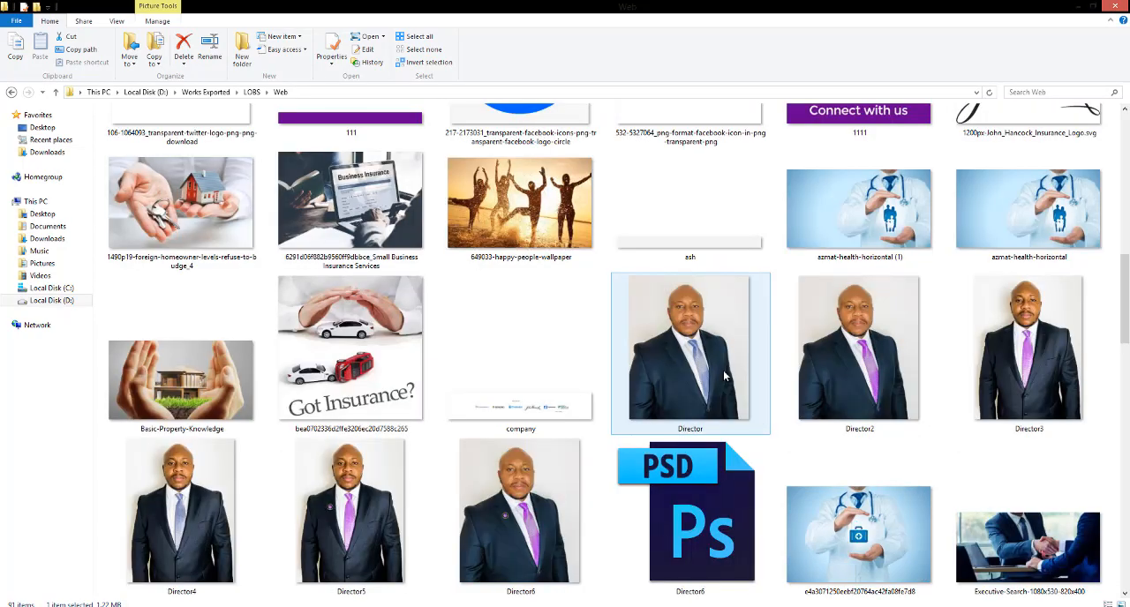
scroll(down, 3)
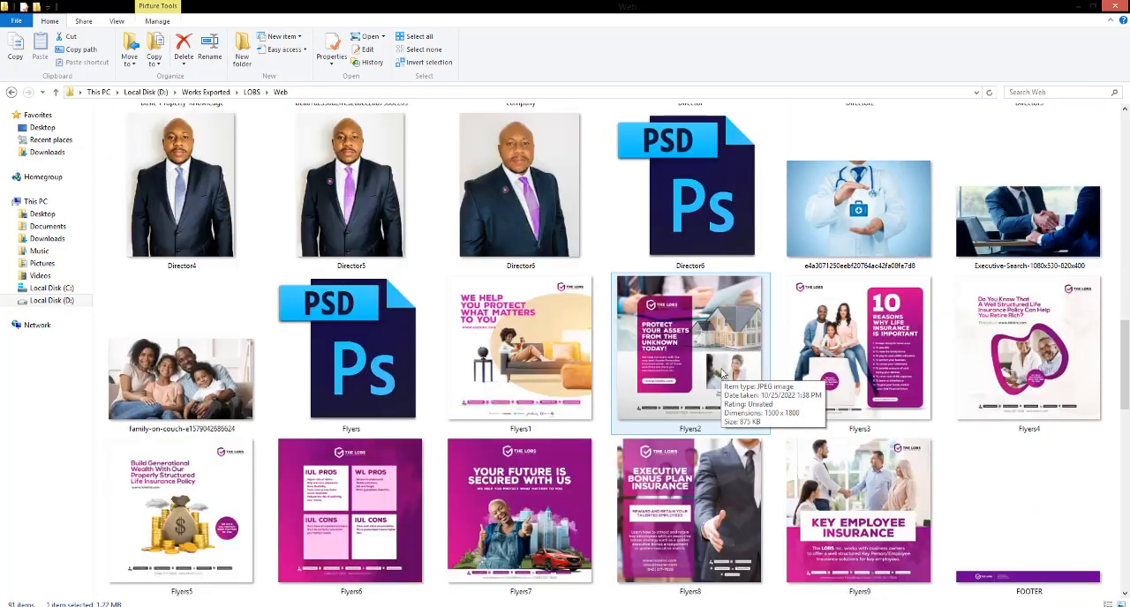
scroll(down, 3)
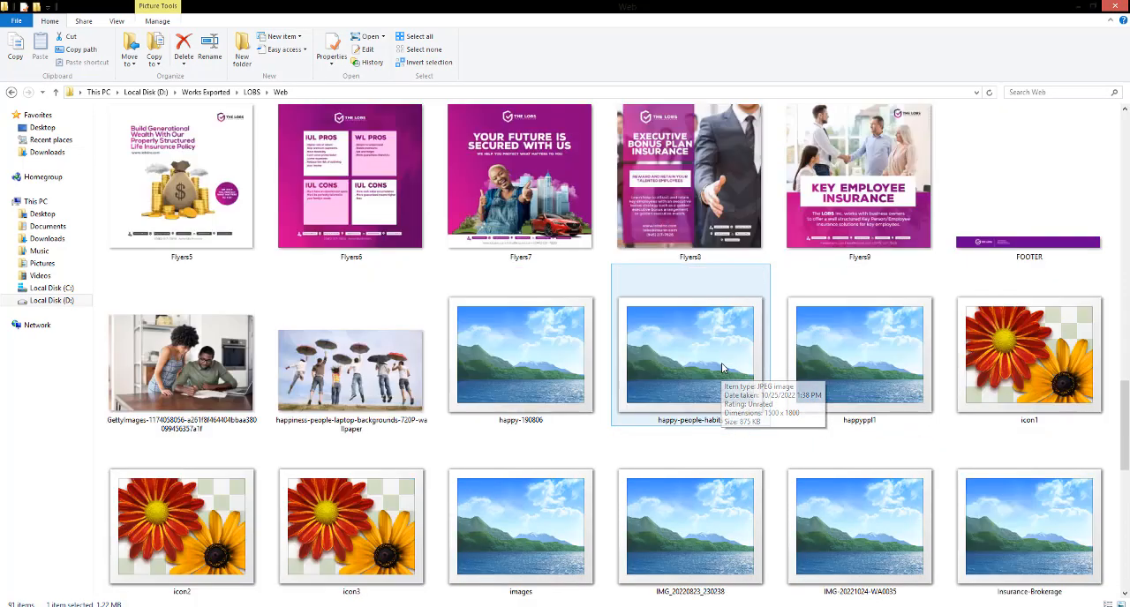
scroll(down, 3)
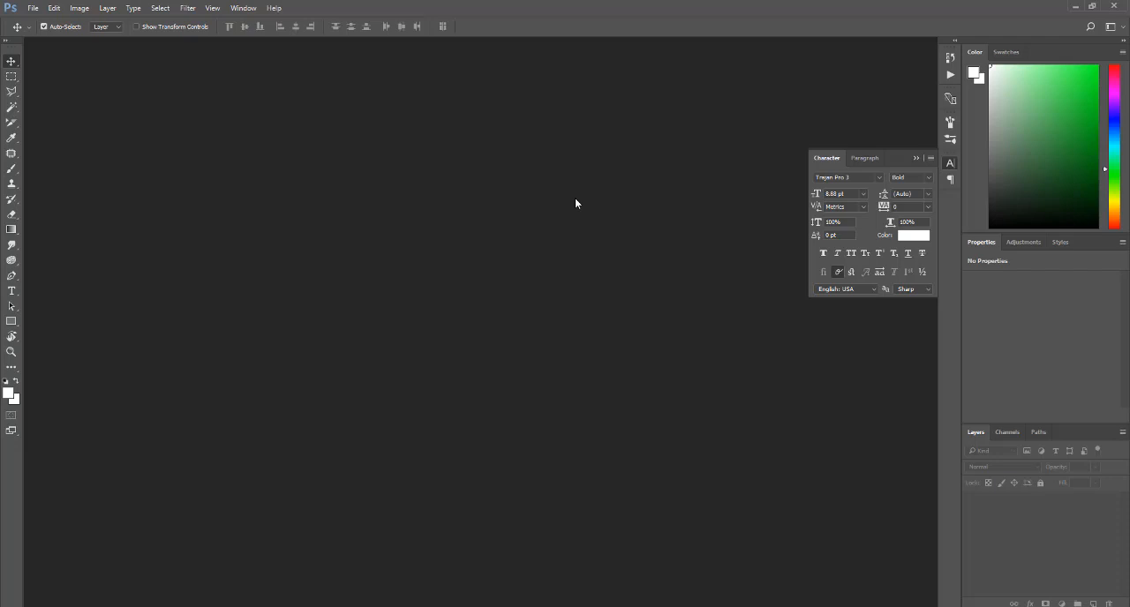
mouse_move(452, 252)
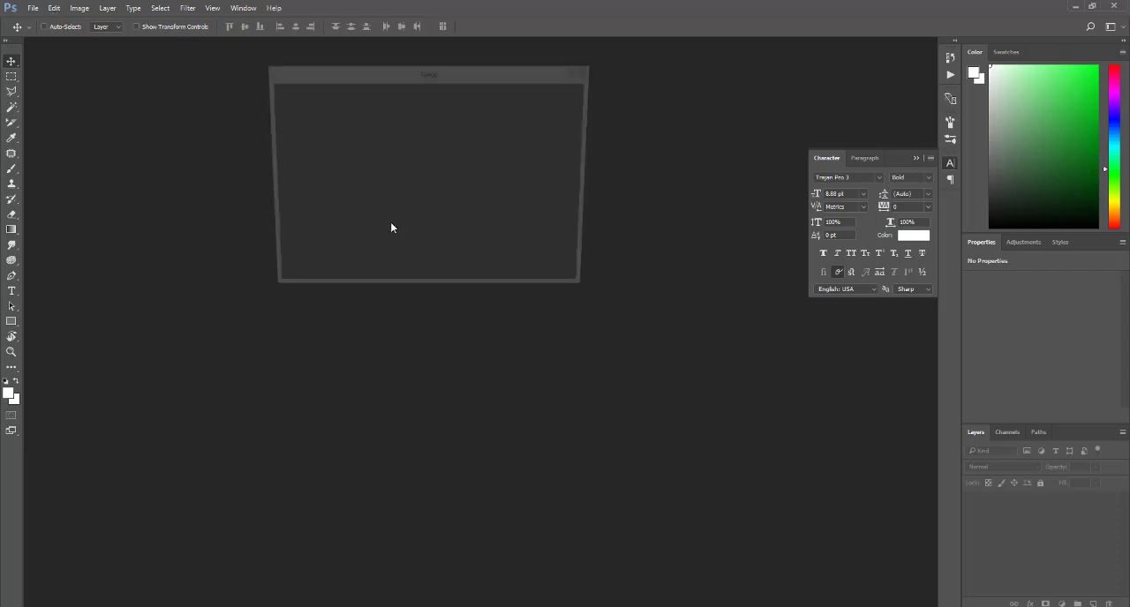
Start a new Photoshop document and drag the New dialog lower on screen
click(32, 8)
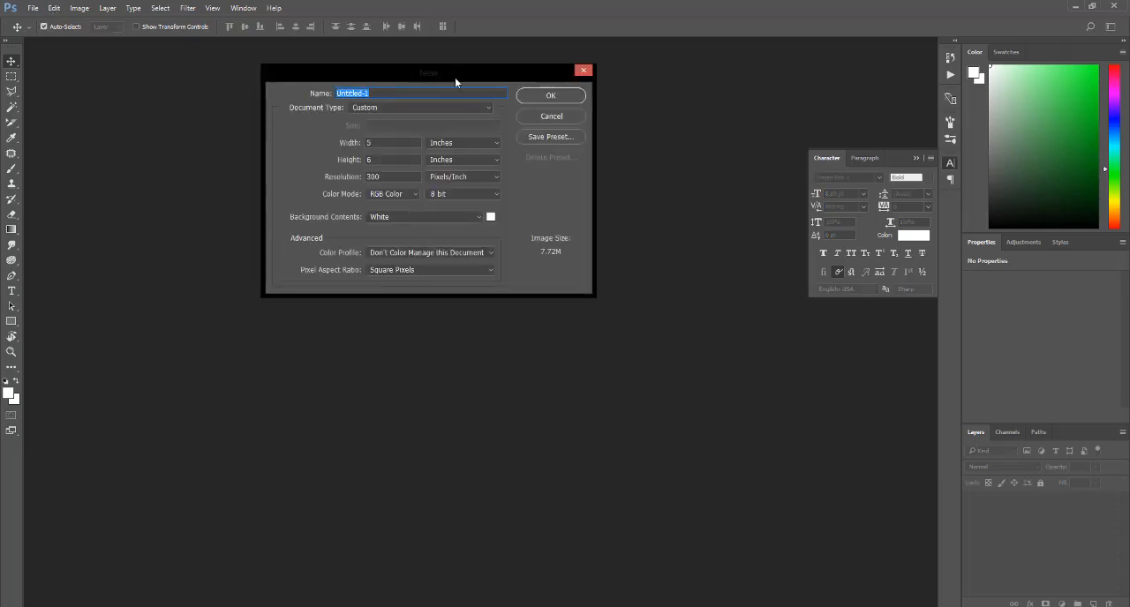
drag(429, 73, 453, 132)
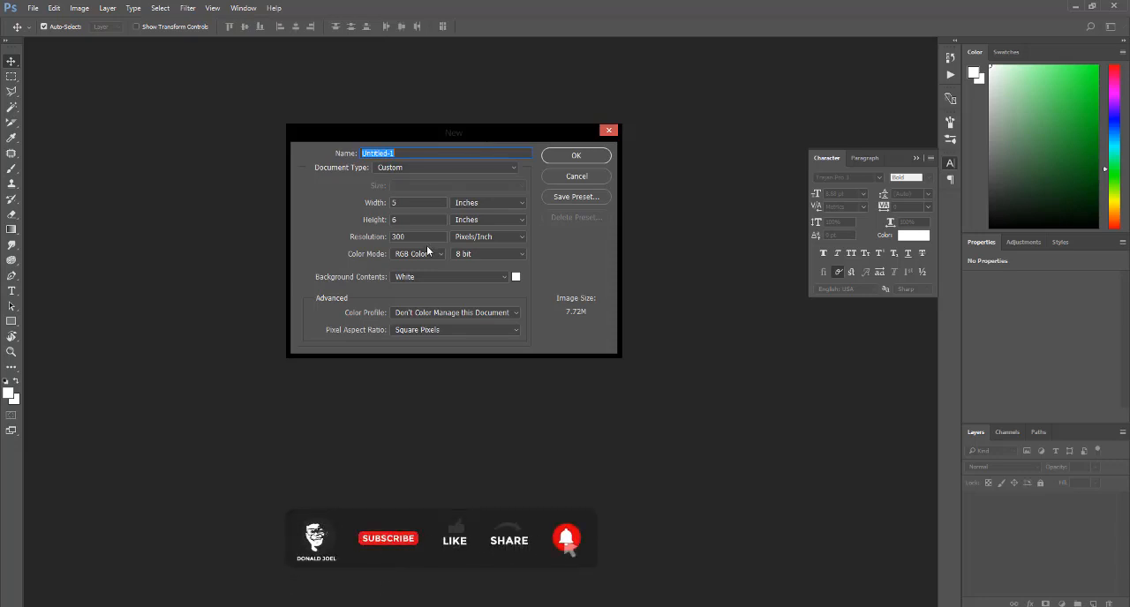
Try pixels as the width unit, then set the canvas height in inches
click(518, 217)
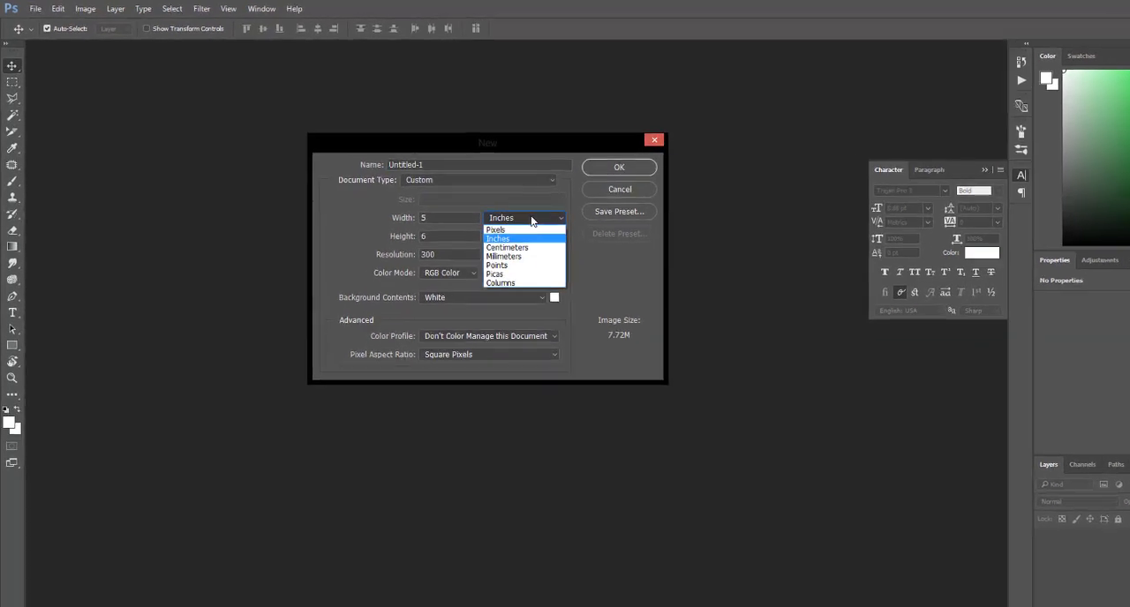
click(495, 231)
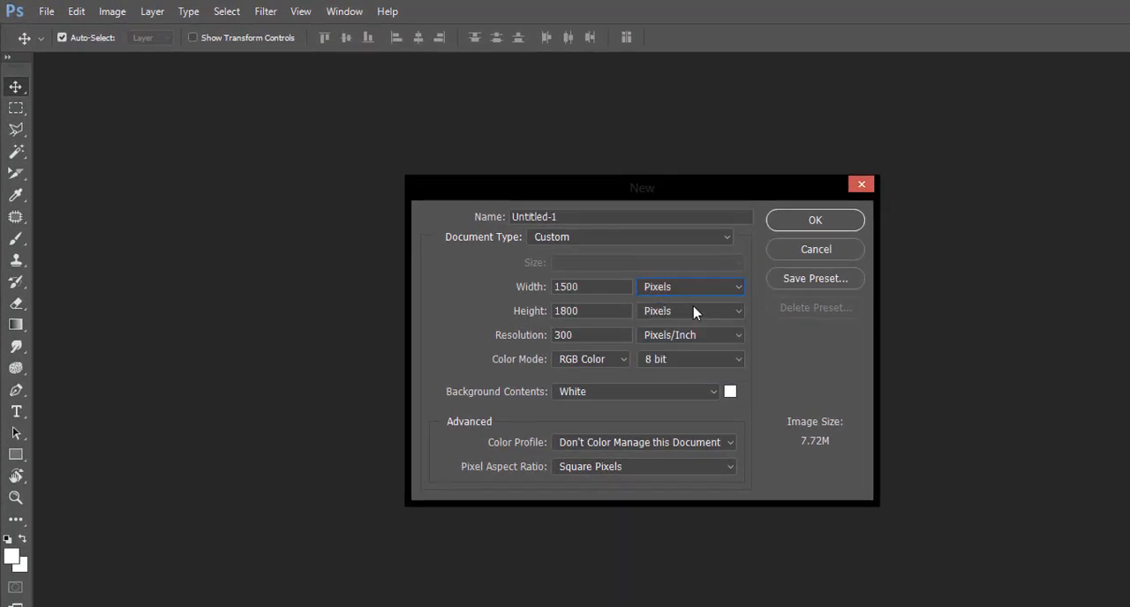
mouse_move(693, 311)
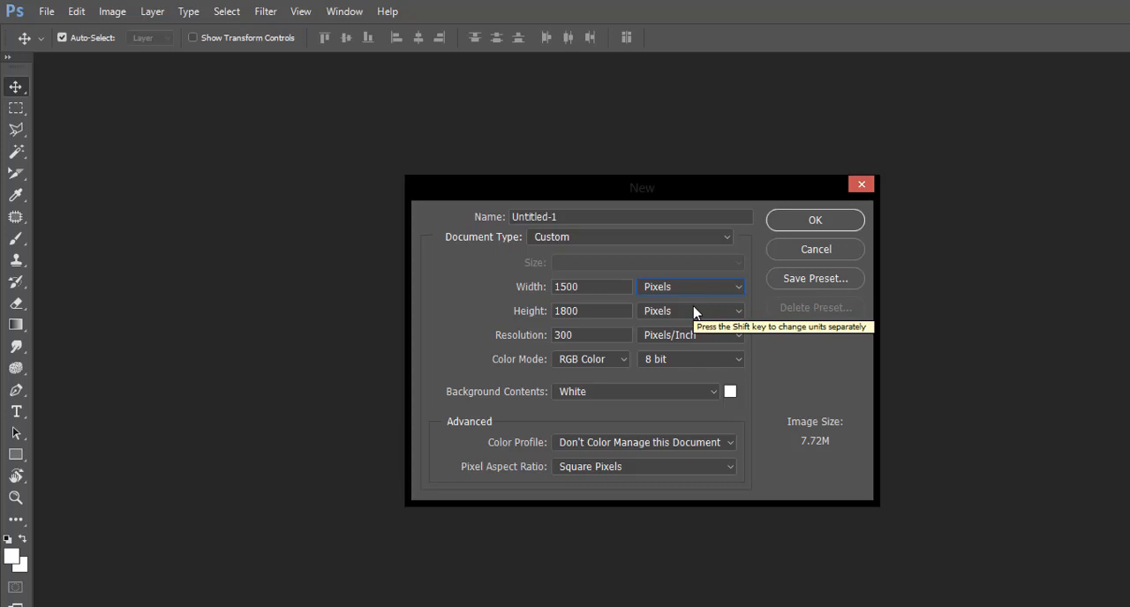
mouse_move(598, 310)
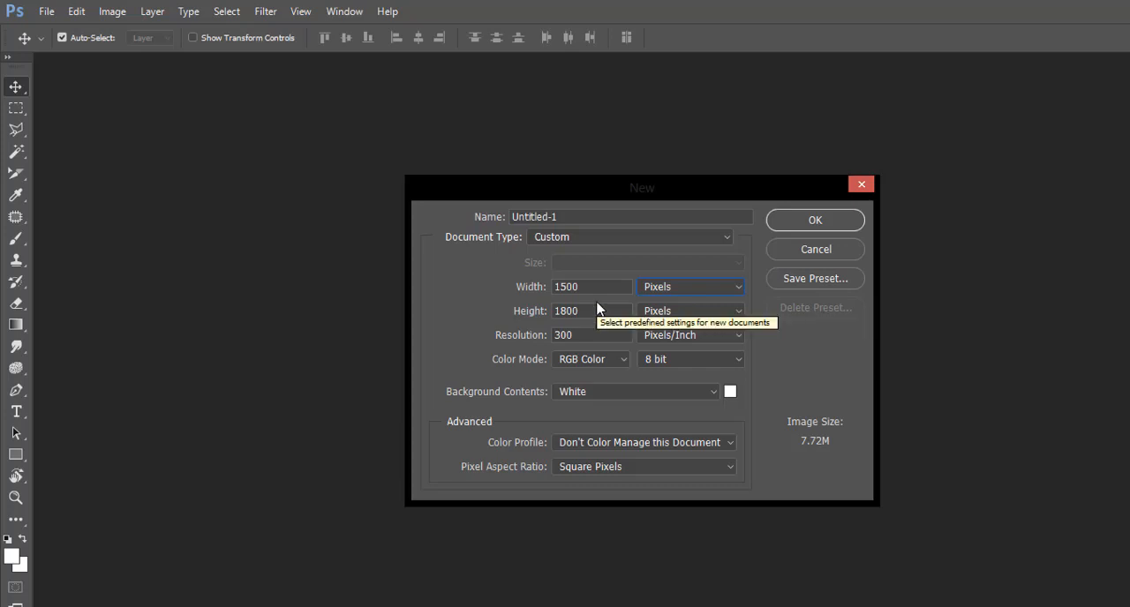
mouse_move(597, 310)
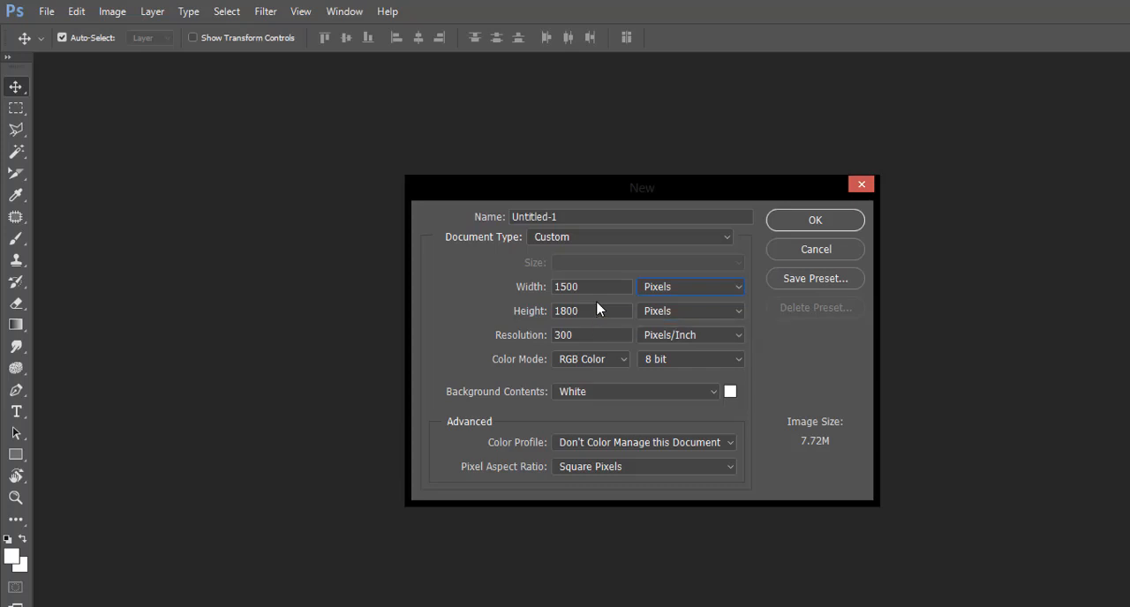
mouse_move(675, 291)
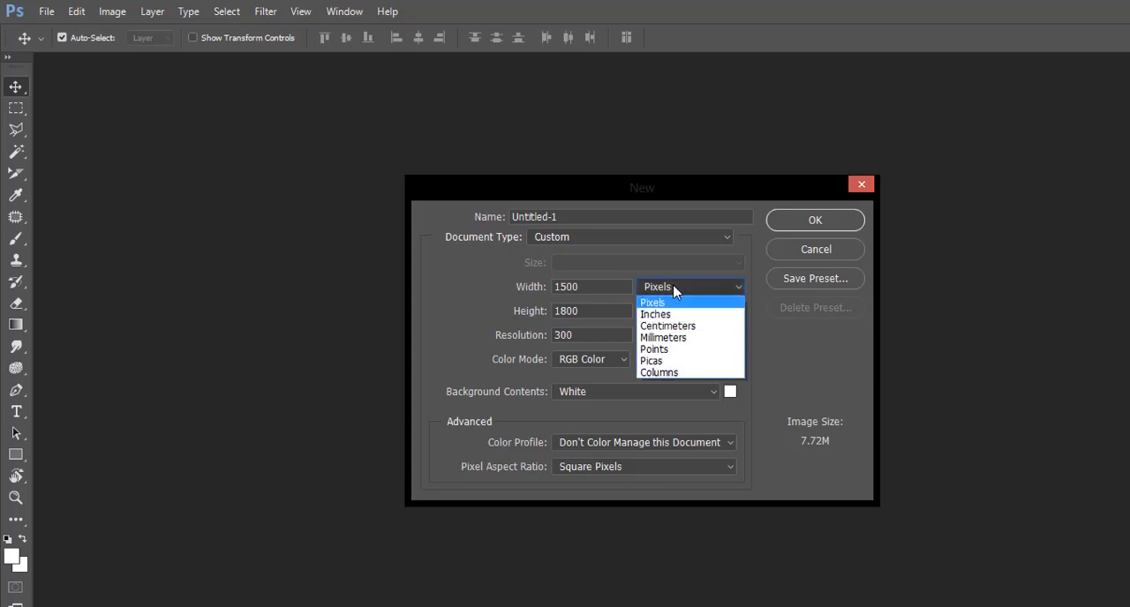
click(655, 314)
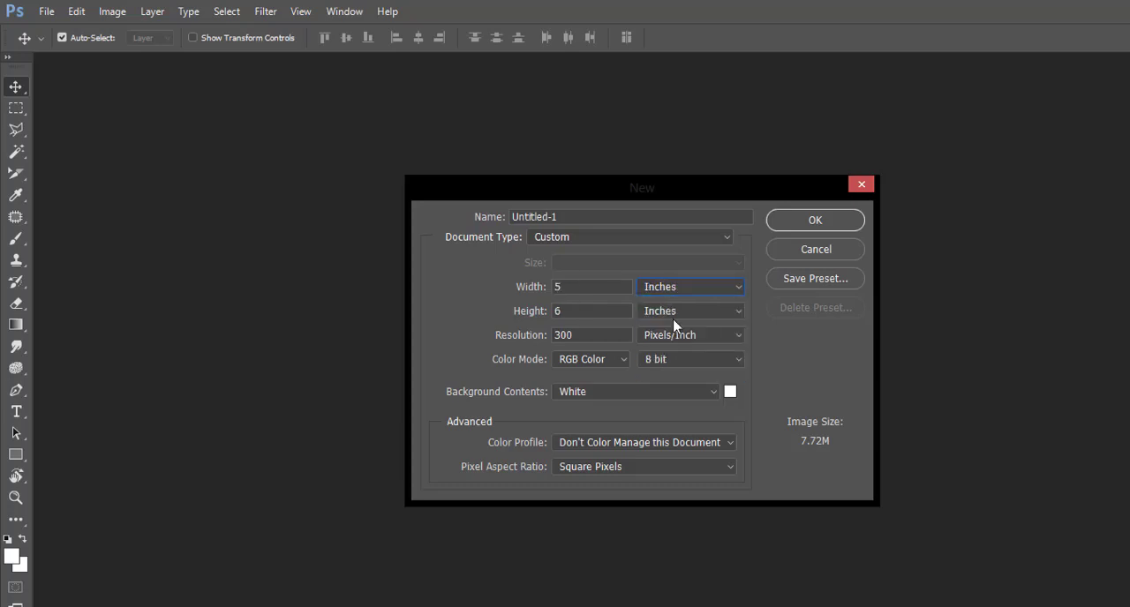
mouse_move(663, 385)
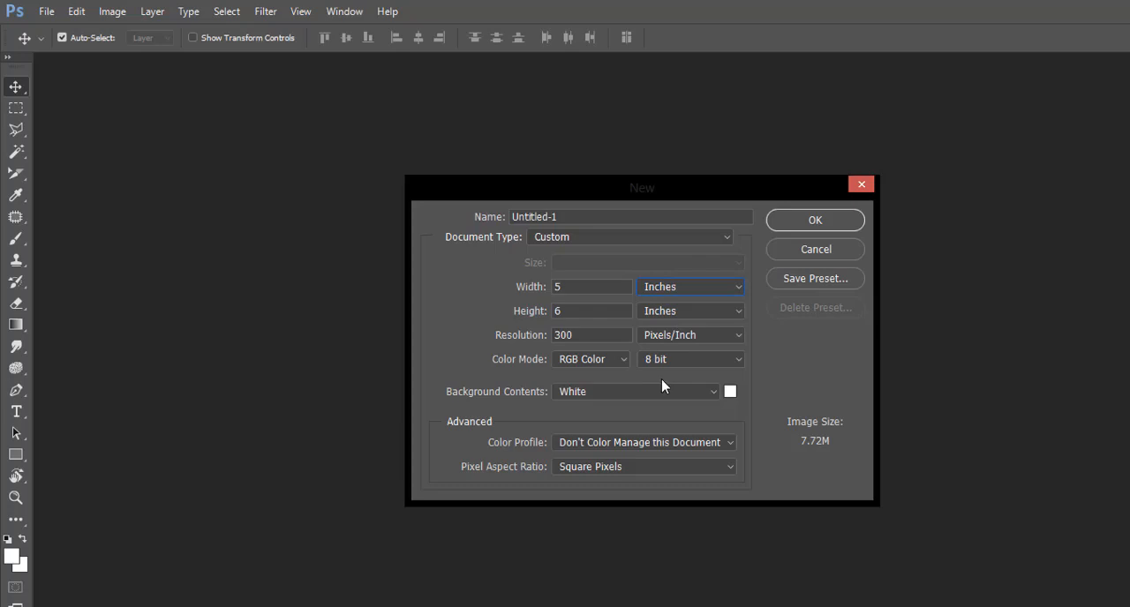
mouse_move(560, 327)
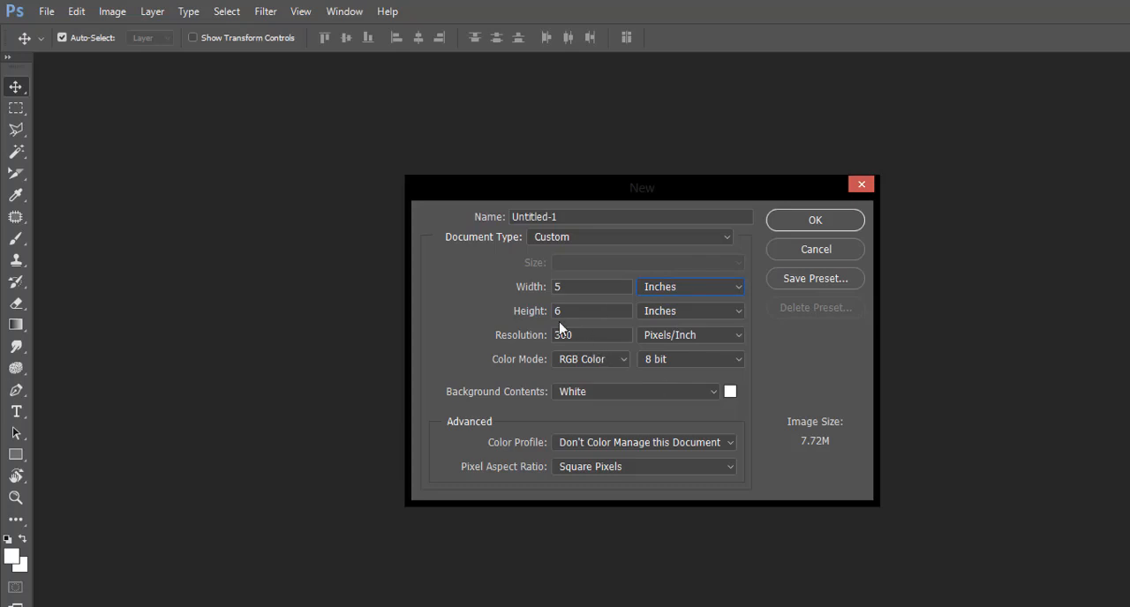
Change the document resolution to 75 pixels per inch
click(589, 335)
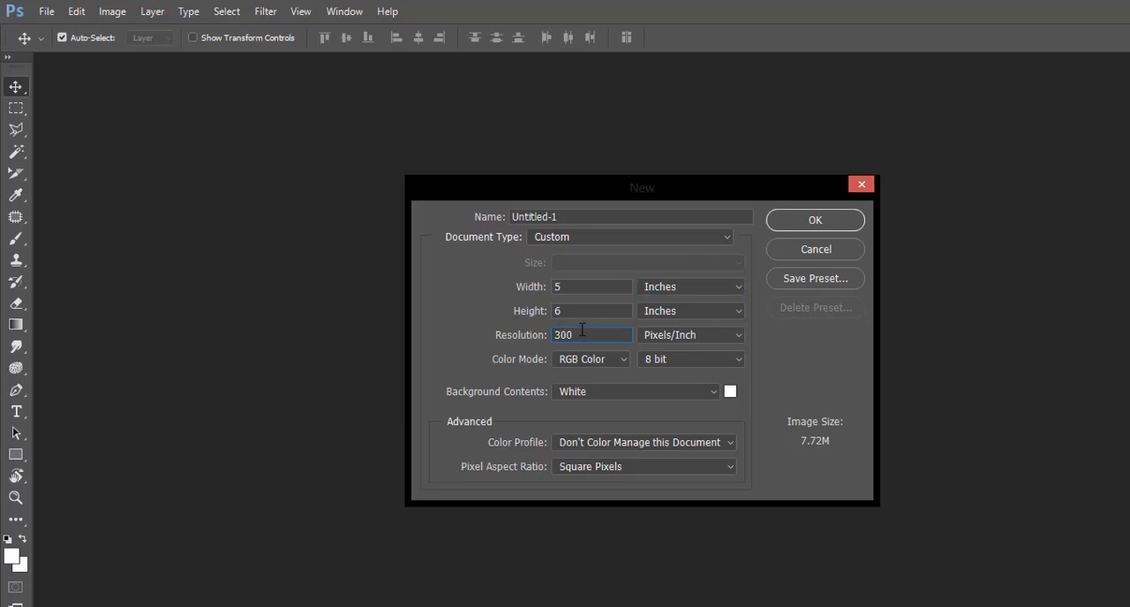
mouse_move(581, 335)
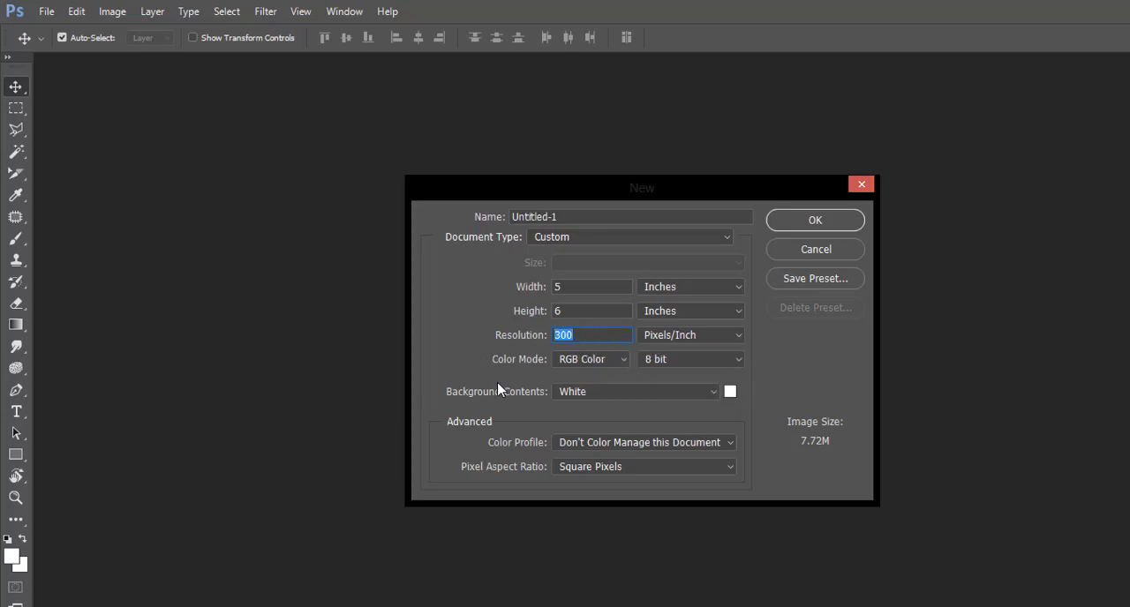
text(7)
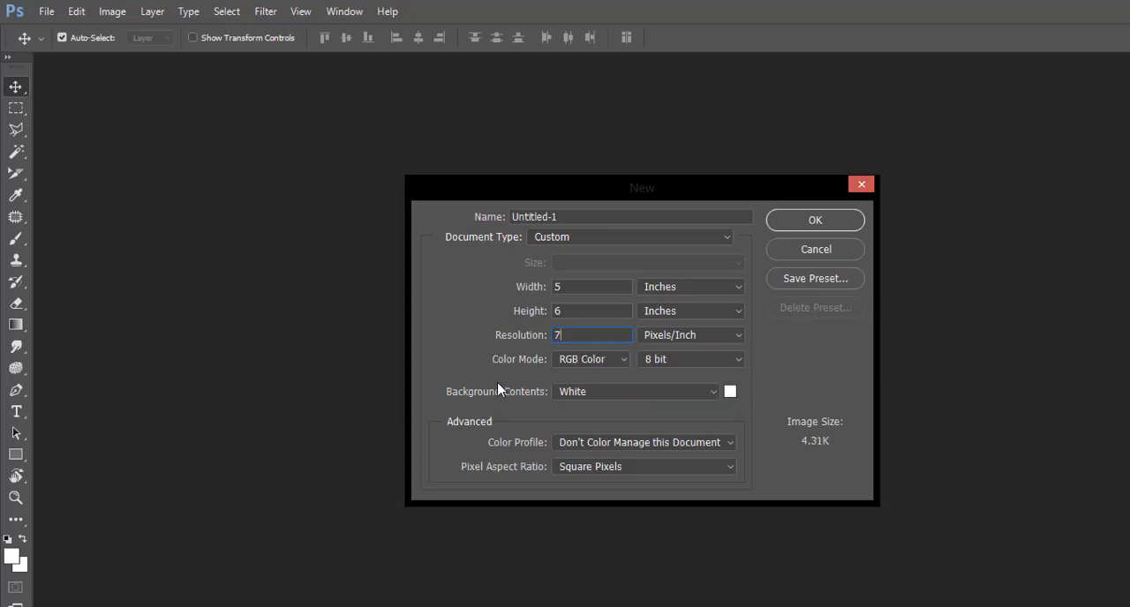
text(5)
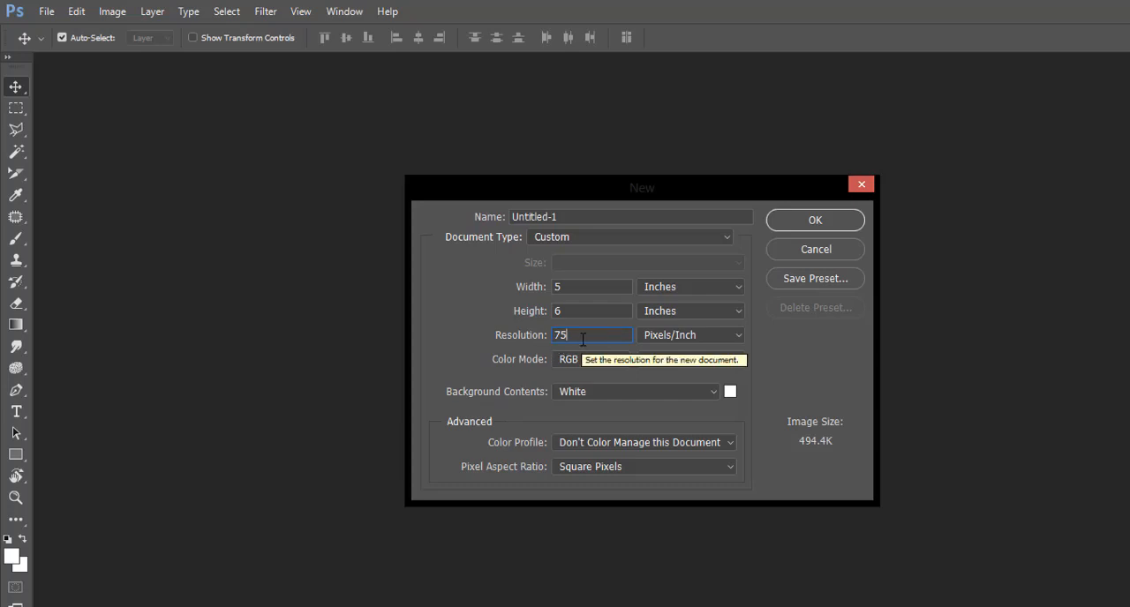
mouse_move(593, 333)
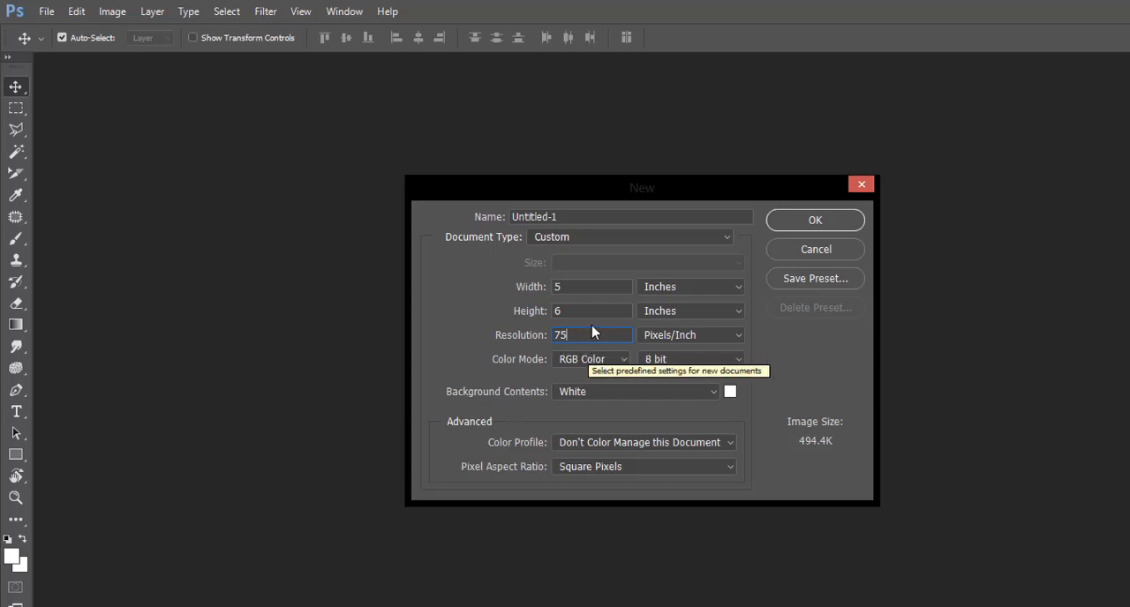
mouse_move(479, 342)
text(300)
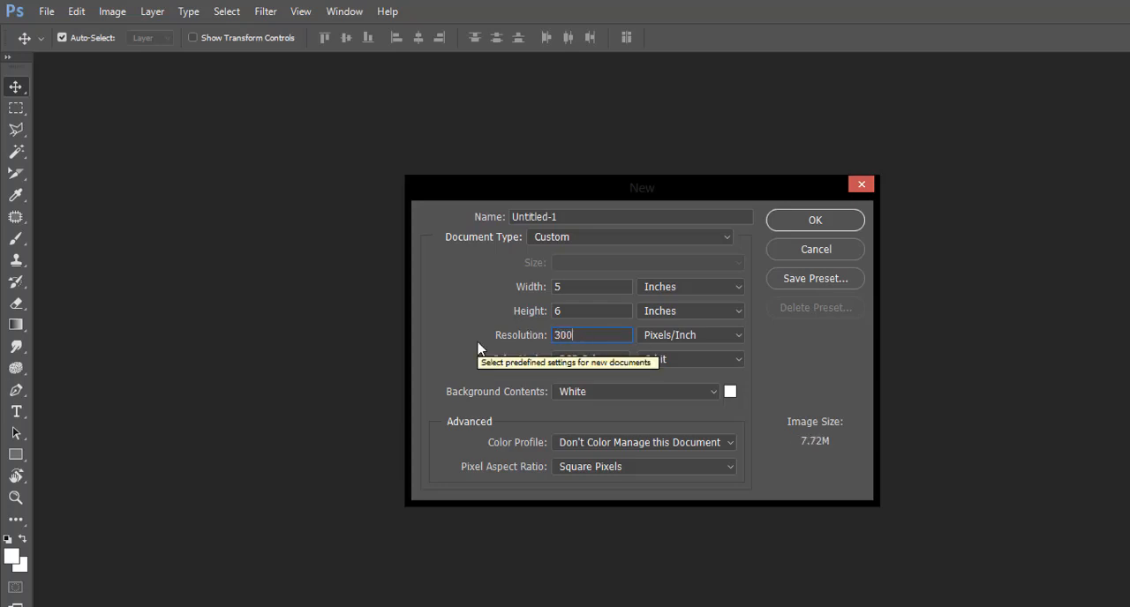
mouse_move(452, 284)
text(10)
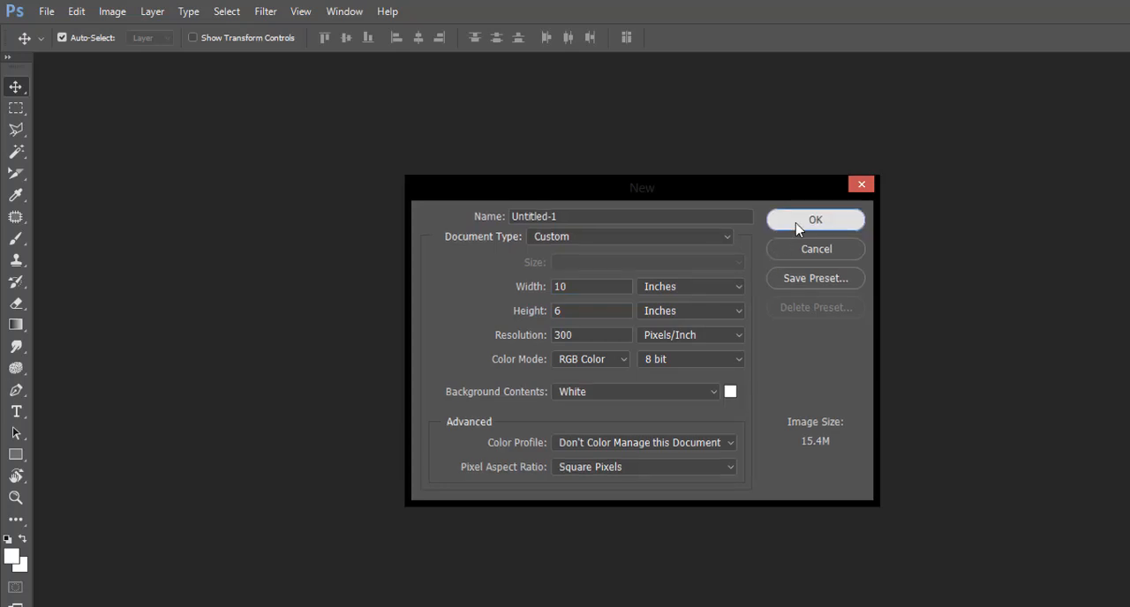
Confirm the New dialog to create the 10×6 inch, 300 ppi white document
click(815, 220)
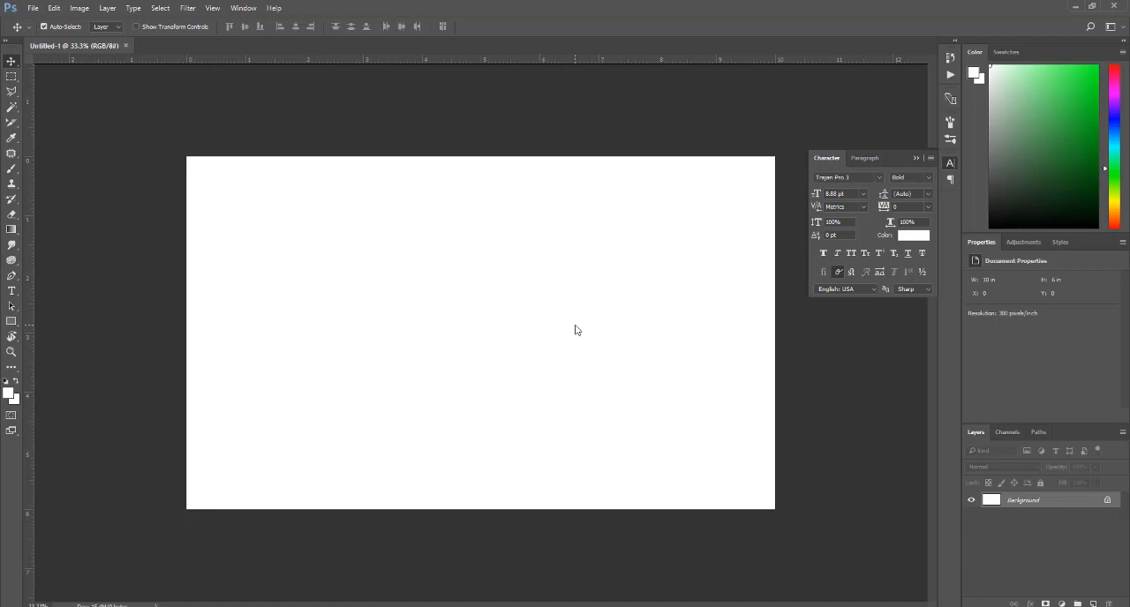
mouse_move(311, 600)
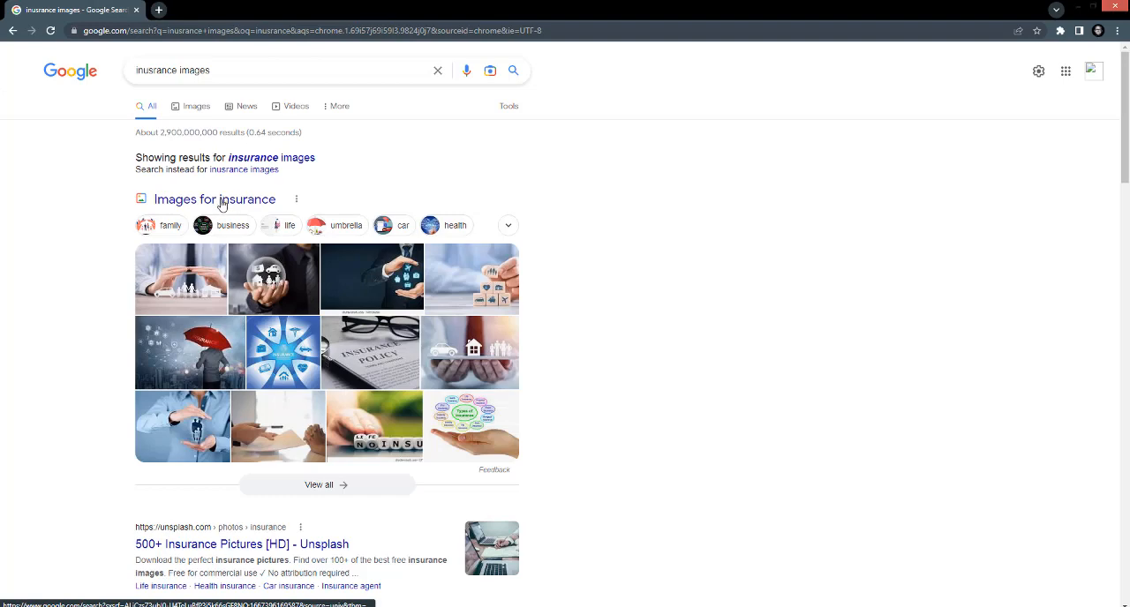
Show insurance image results and open the NO INSURANCE dice photo in a new tab
click(213, 199)
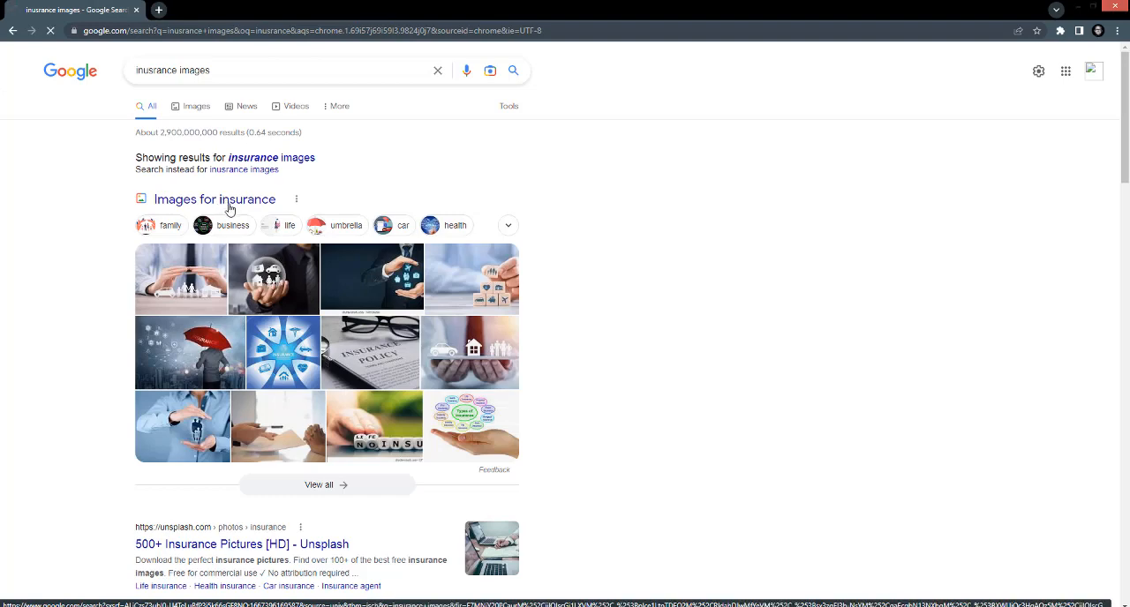
click(195, 106)
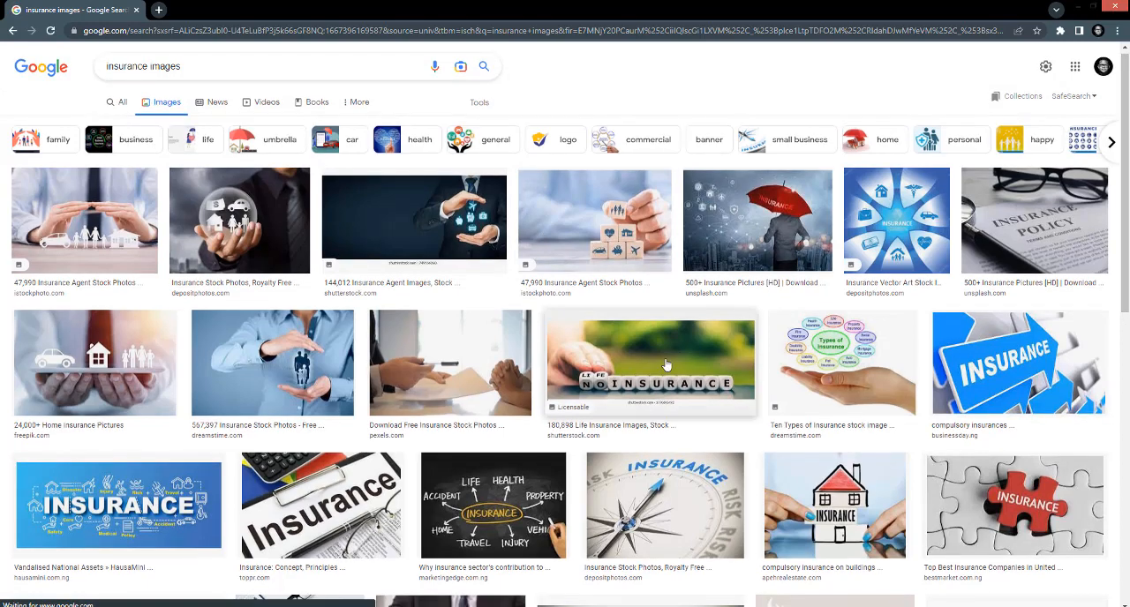
click(650, 362)
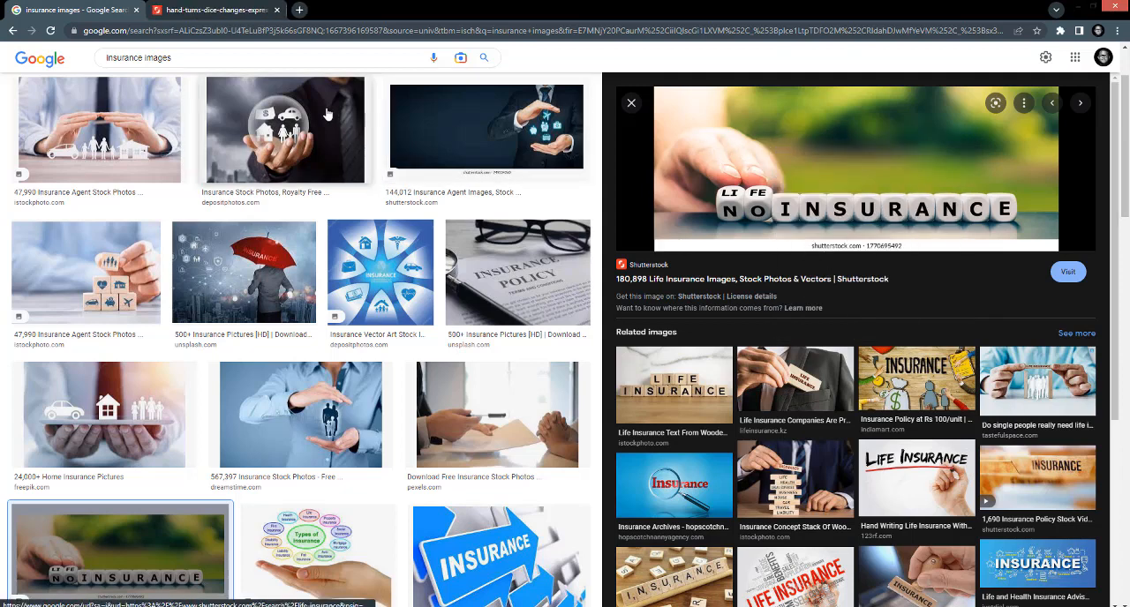
click(217, 10)
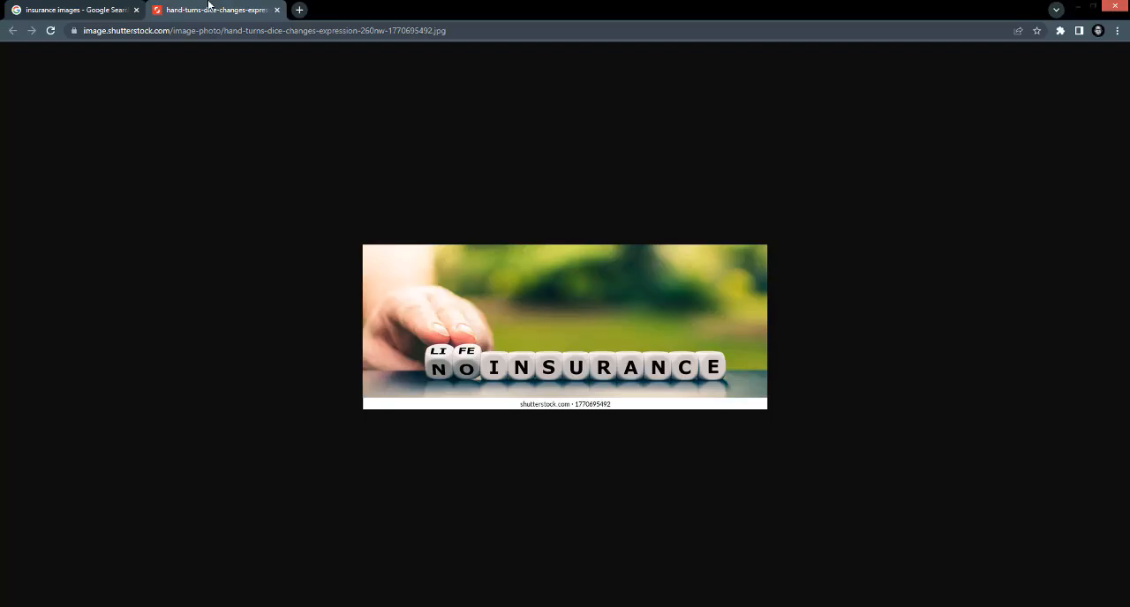
mouse_move(696, 354)
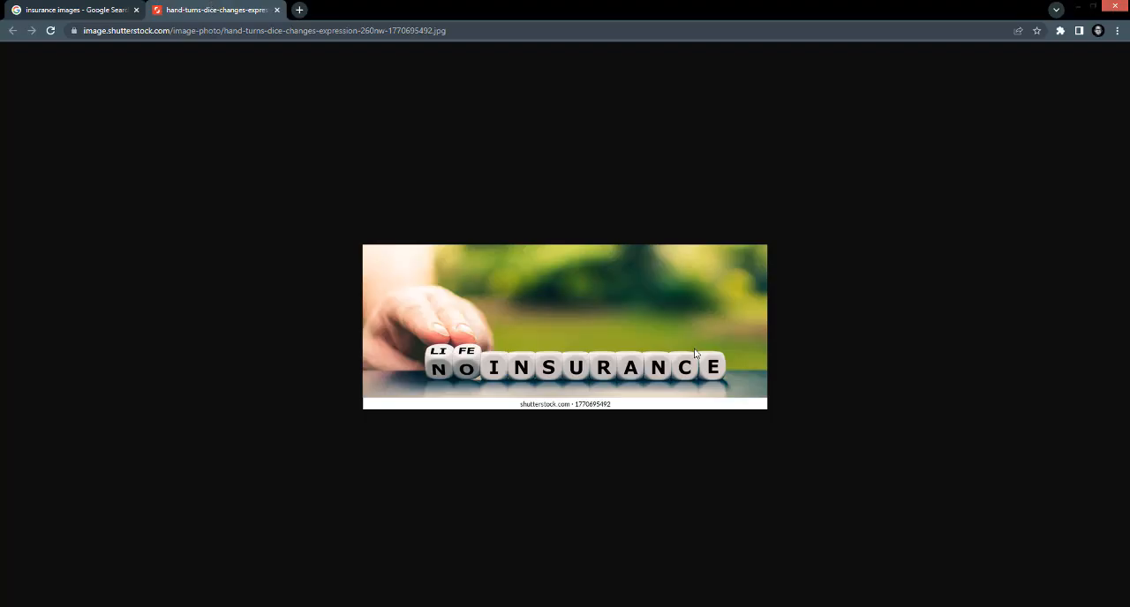
Start saving the dice NO INSURANCE photo with Save image as, then dismiss it
right_click(694, 353)
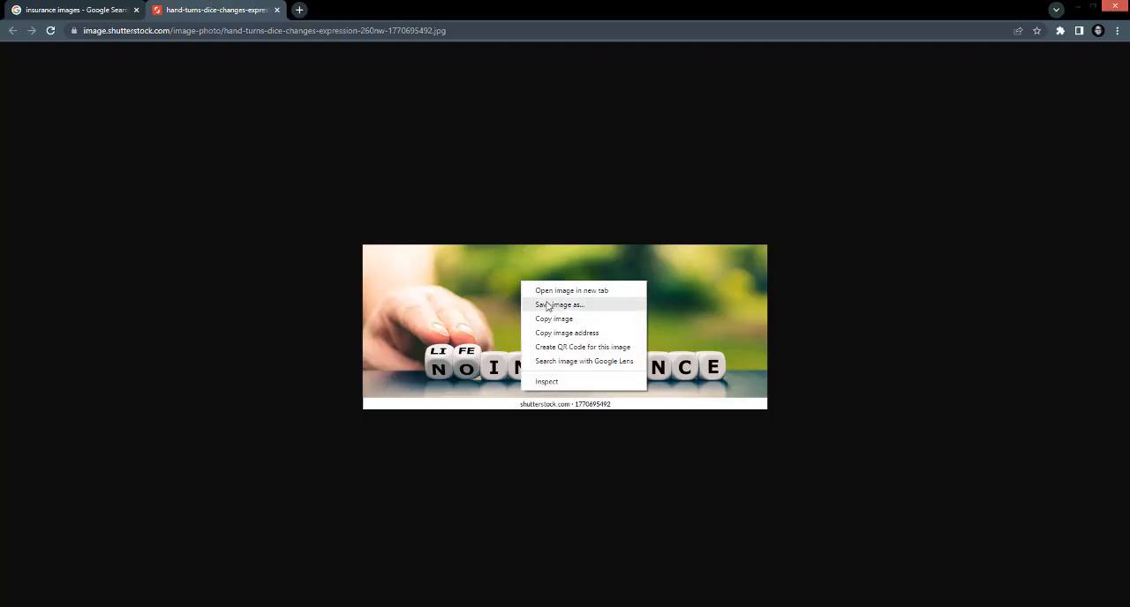
click(558, 305)
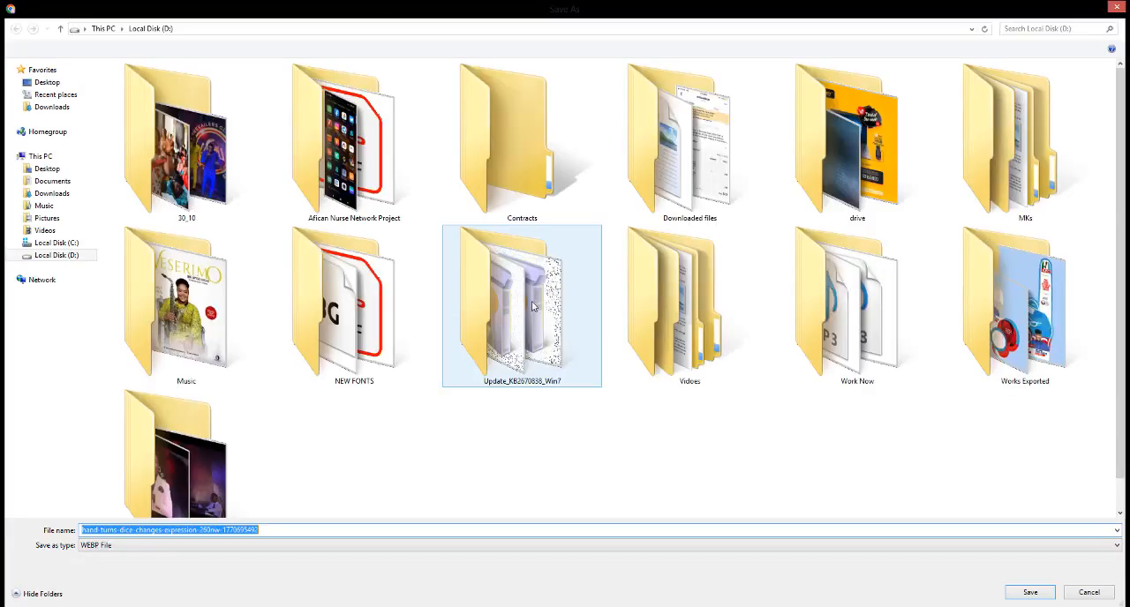
click(353, 300)
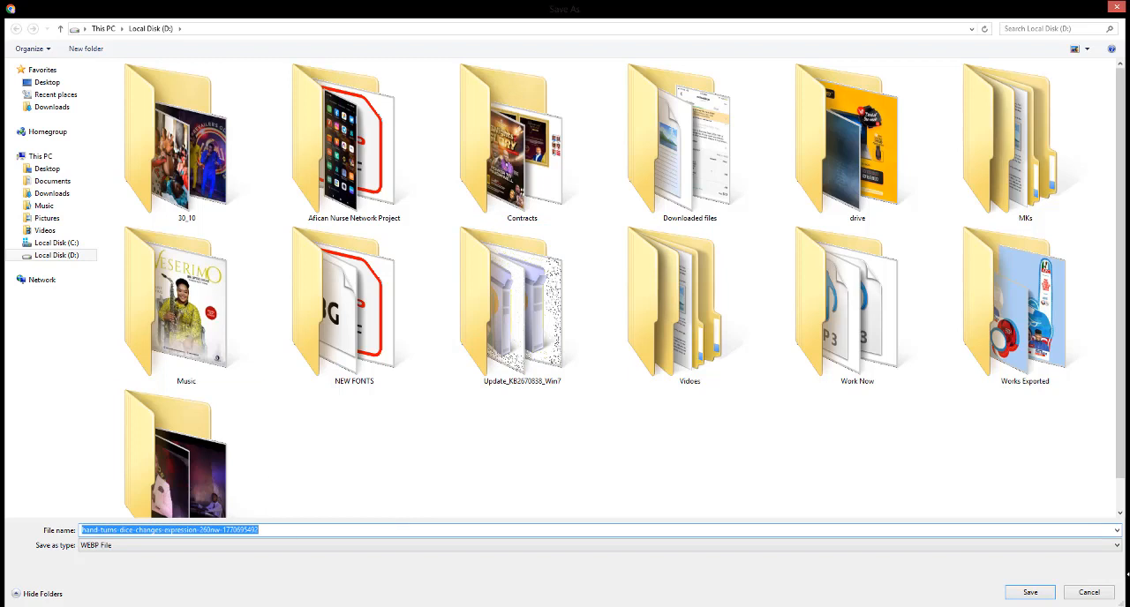
mouse_move(995, 603)
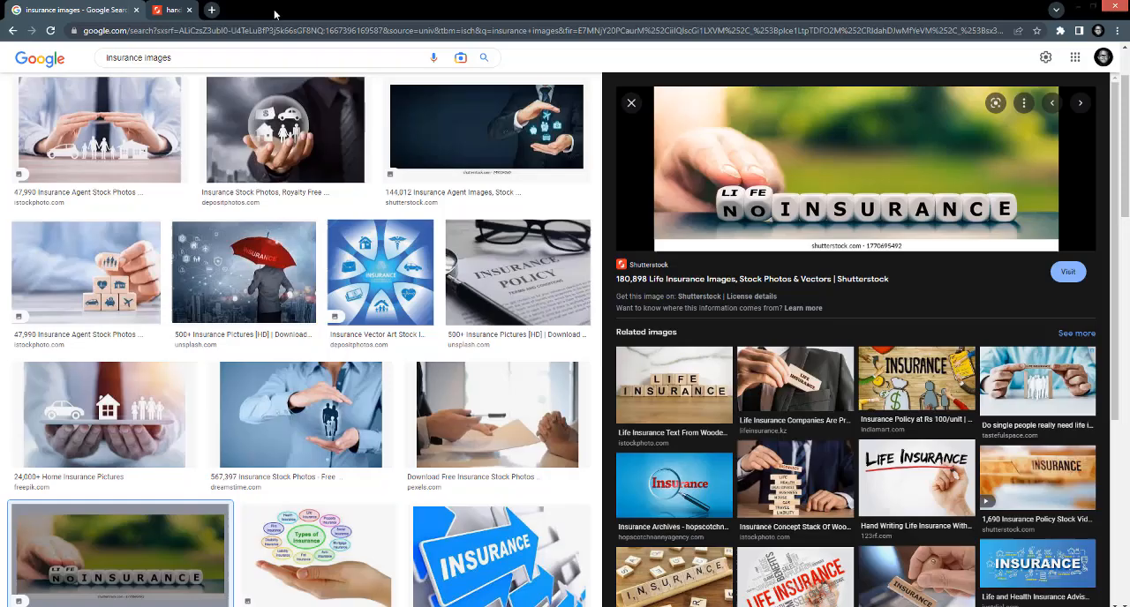
Preview the blue INSURANCE illustration and save it with Save image as
right_click(379, 272)
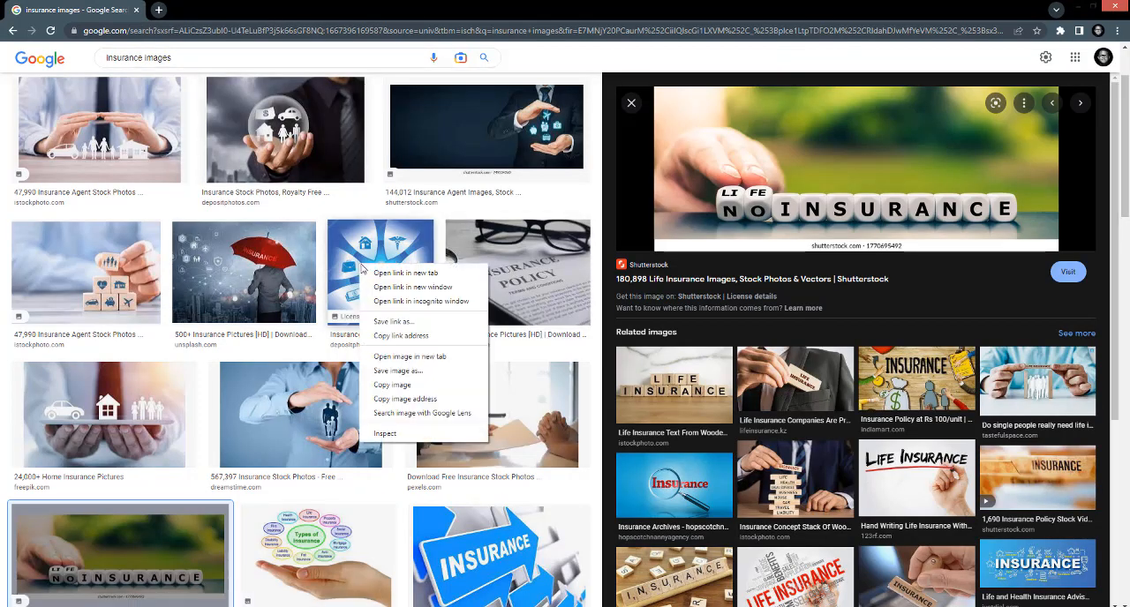
mouse_move(419, 370)
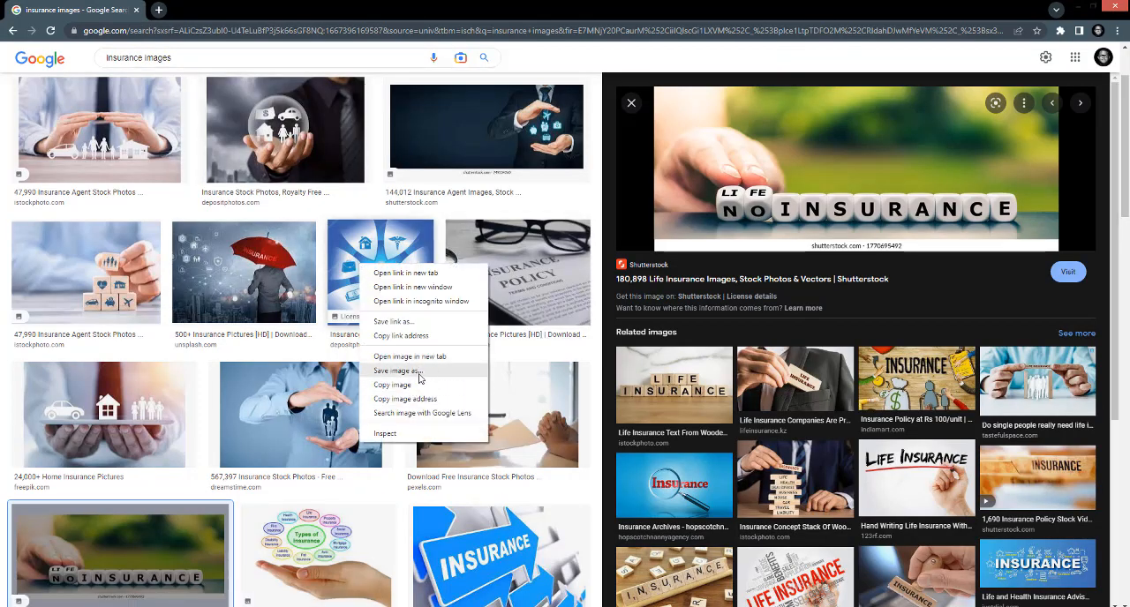
click(500, 554)
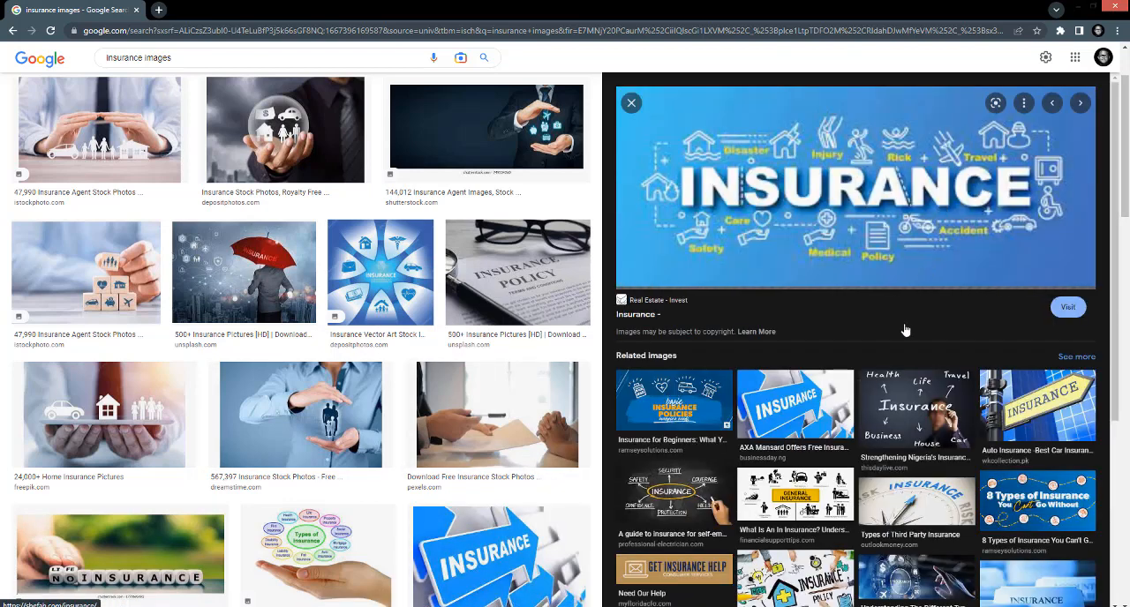
right_click(843, 181)
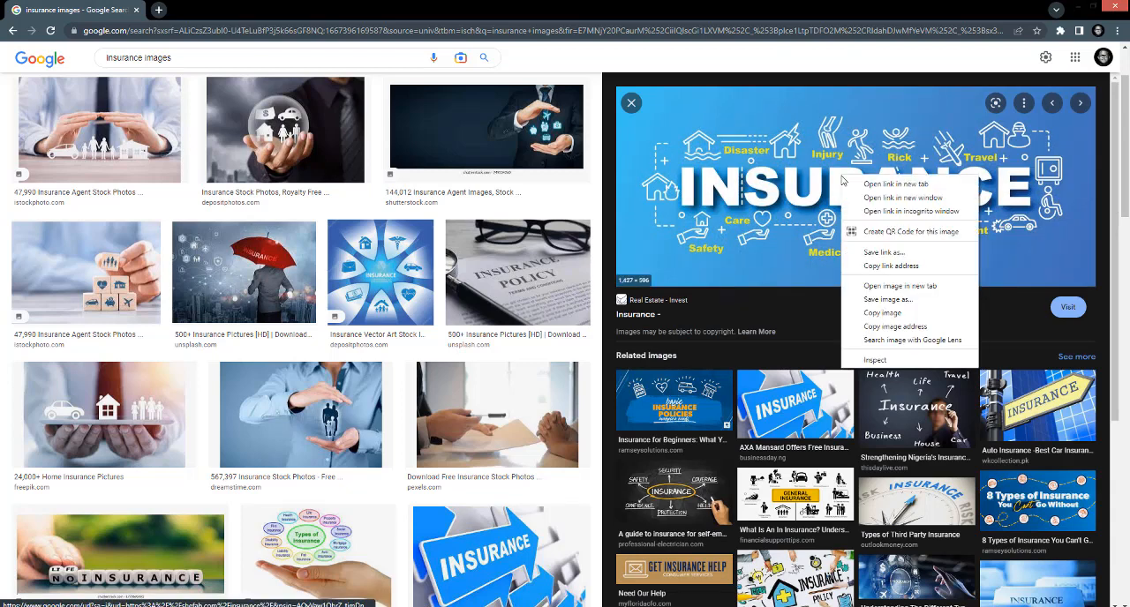
click(897, 183)
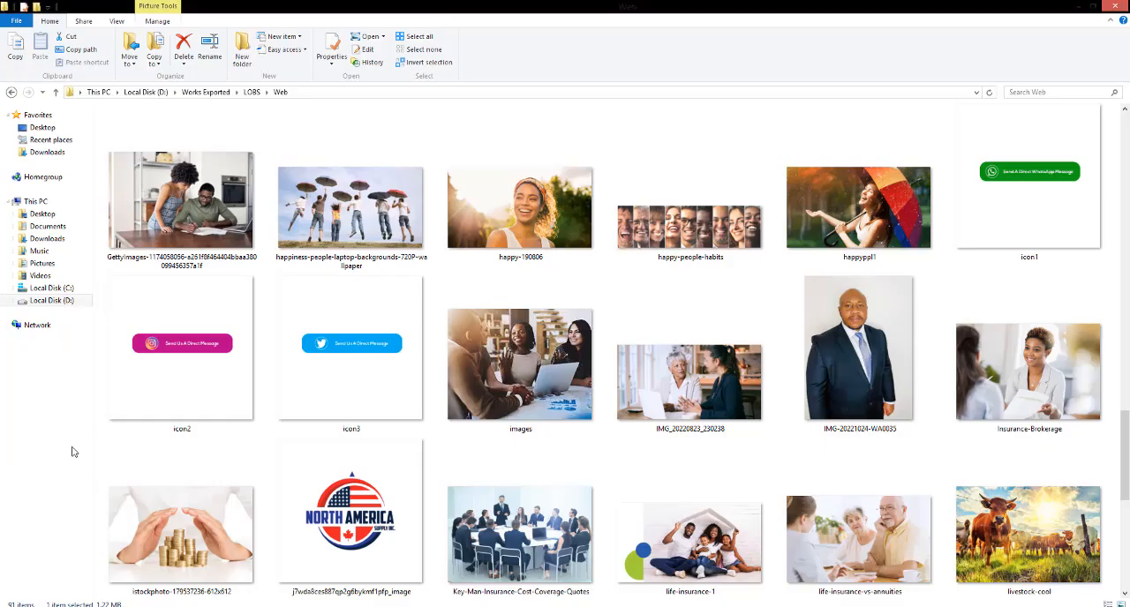
Go to Local Disk (D:) and open the How_Insurance_Works image file
click(51, 300)
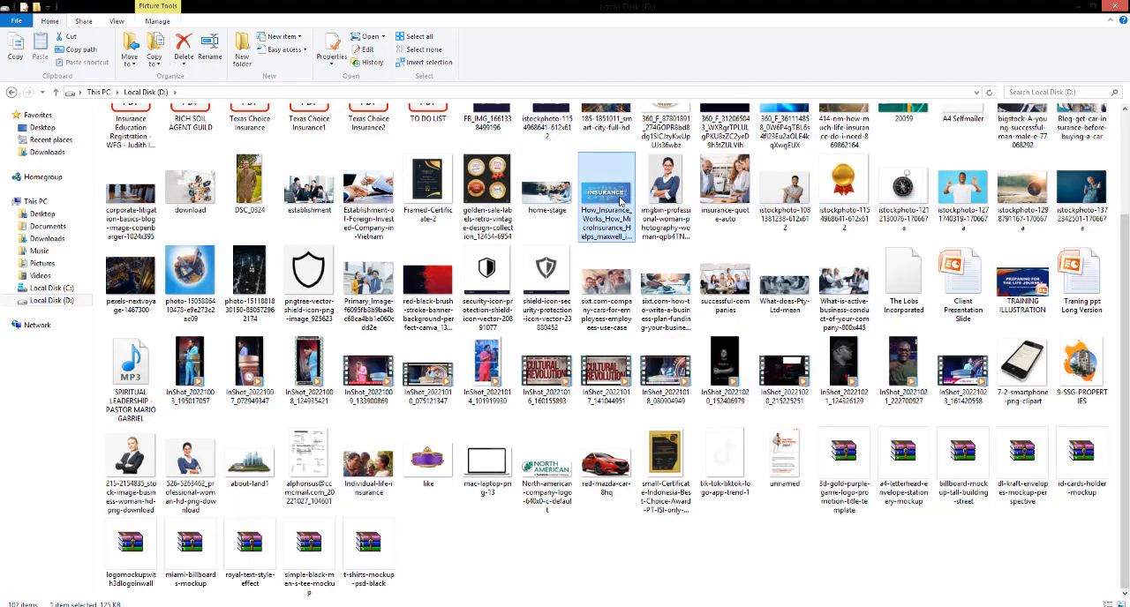
double_click(606, 191)
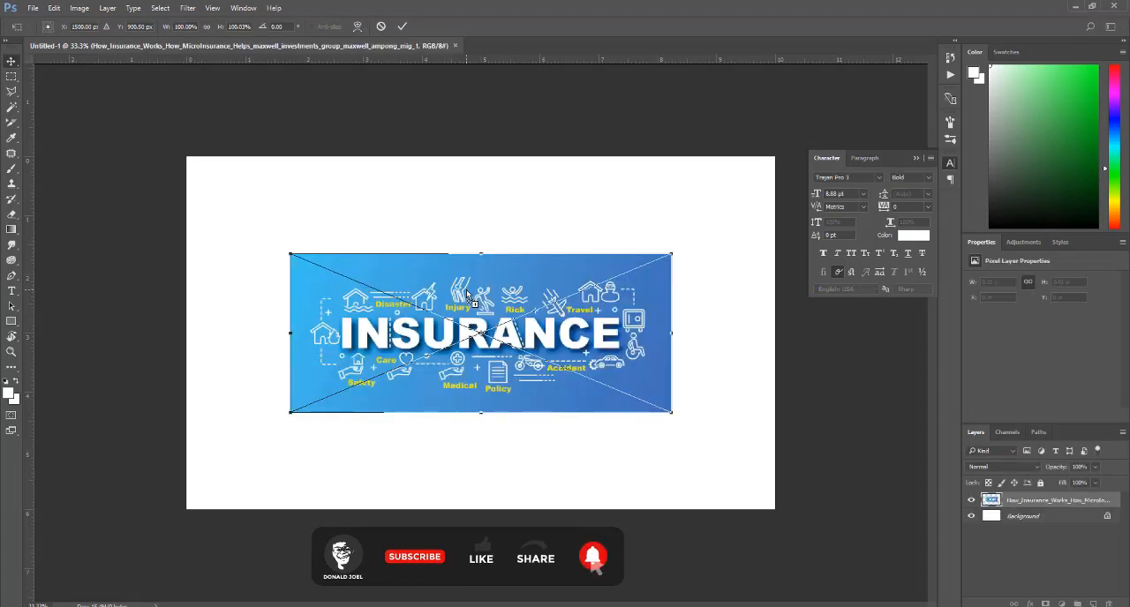
Commit the placed INSURANCE graphic on the white canvas
click(402, 27)
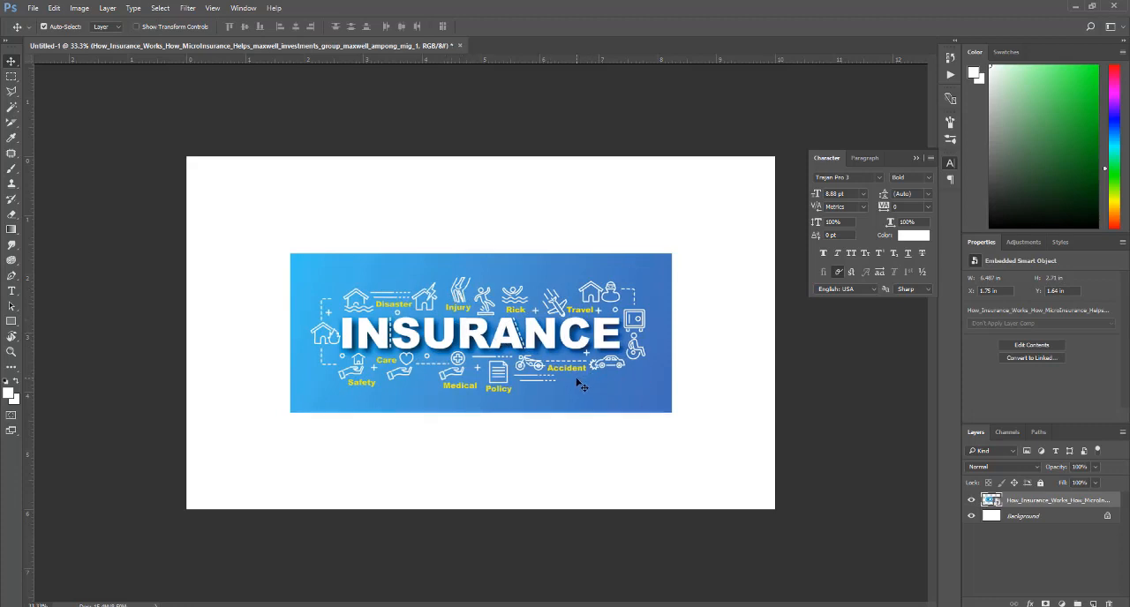
mouse_move(563, 388)
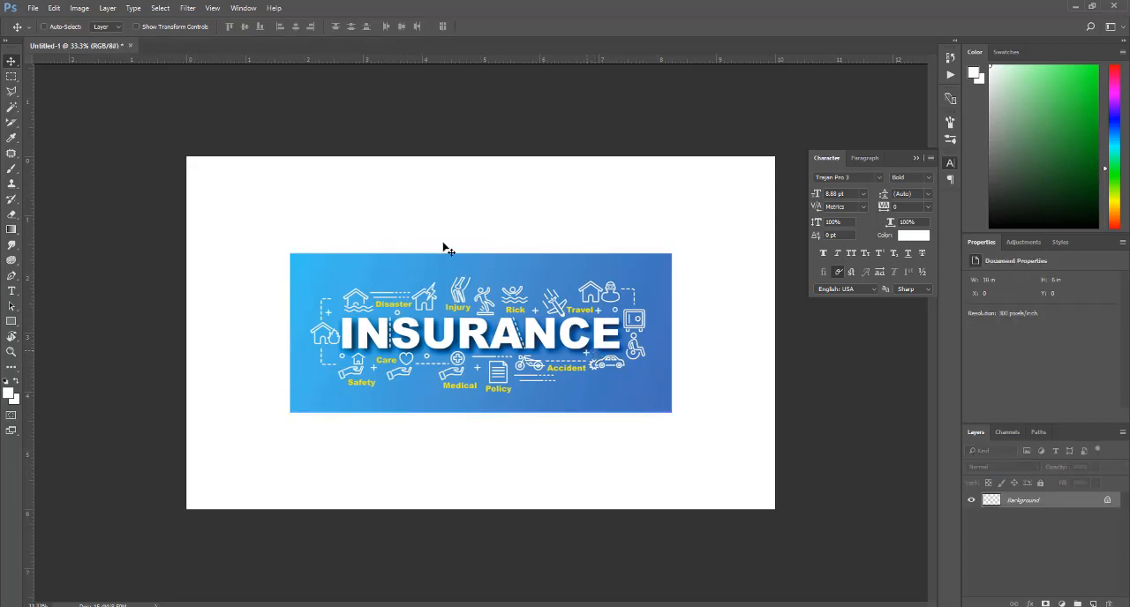
click(32, 8)
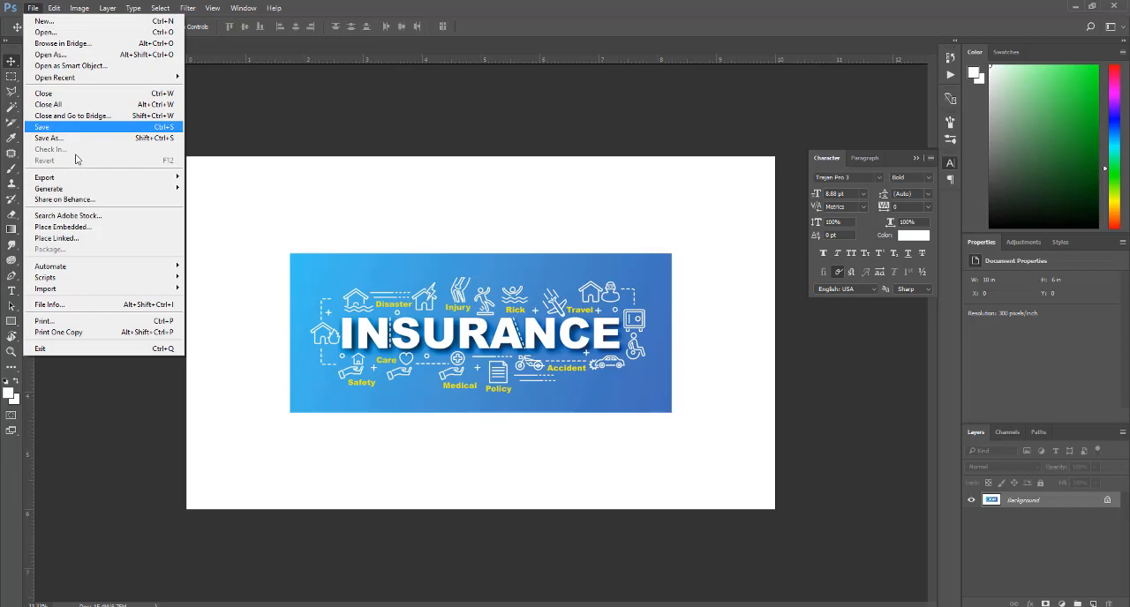
mouse_move(84, 196)
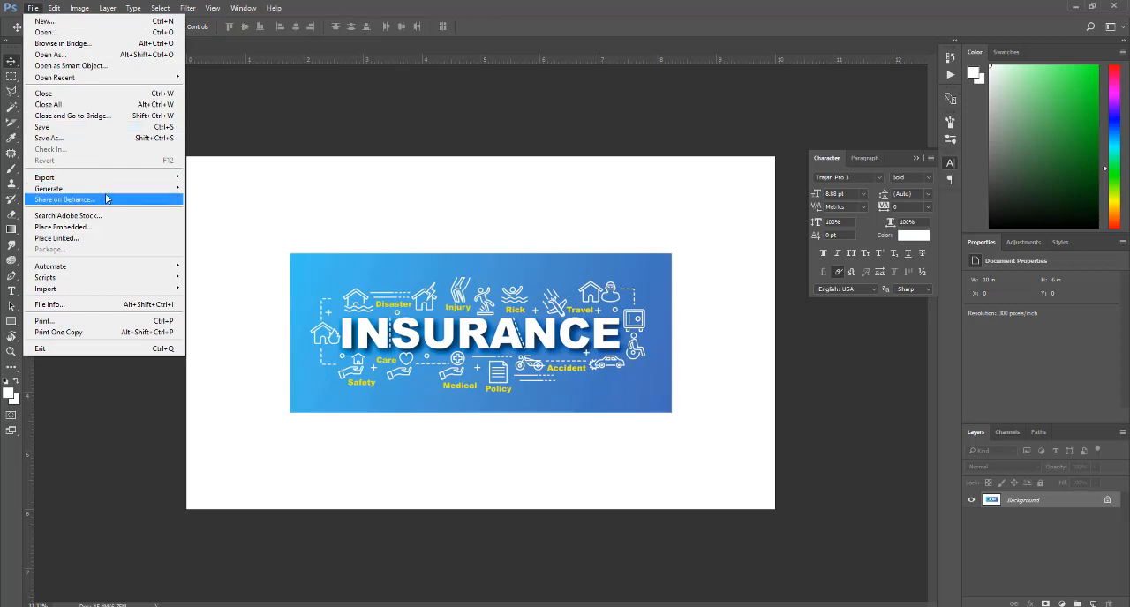
mouse_move(44, 178)
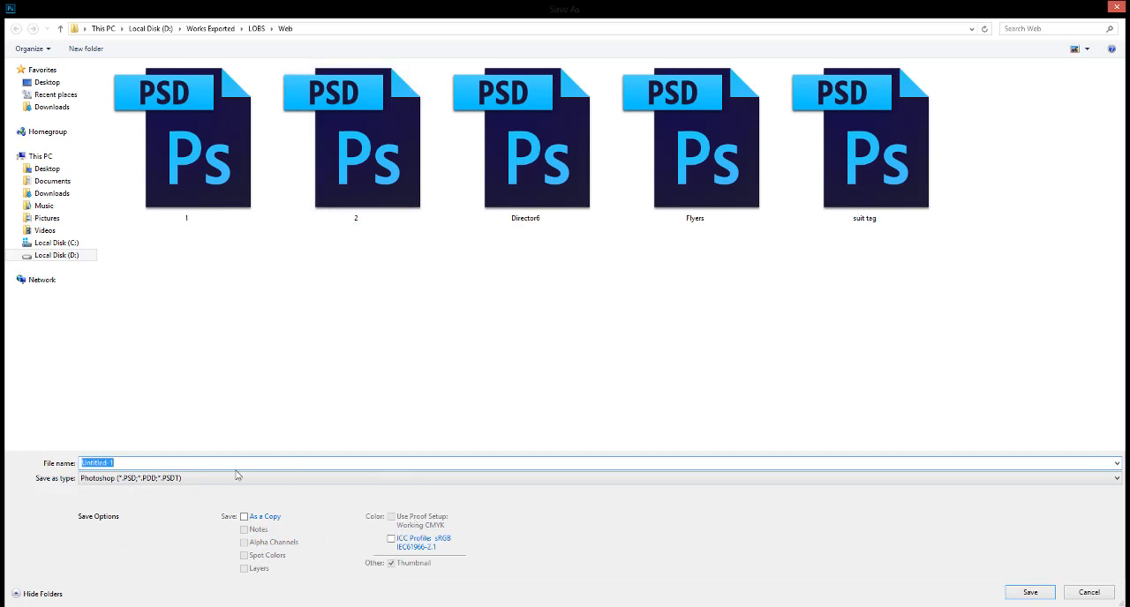
mouse_move(161, 476)
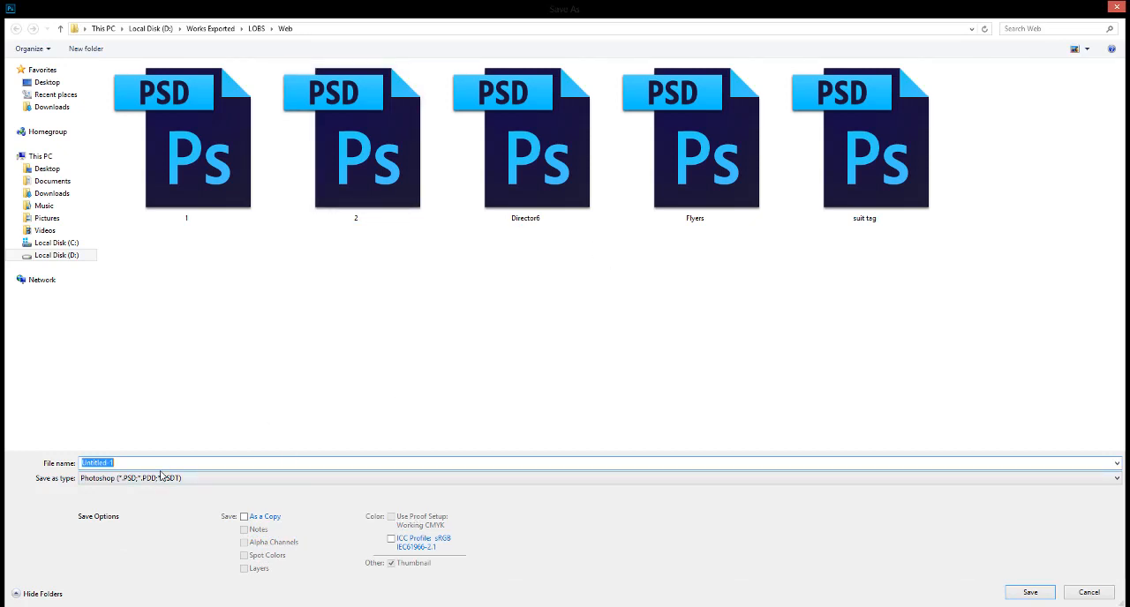
Save the canvas as a JPEG named 111112 in the Web folder
click(1115, 477)
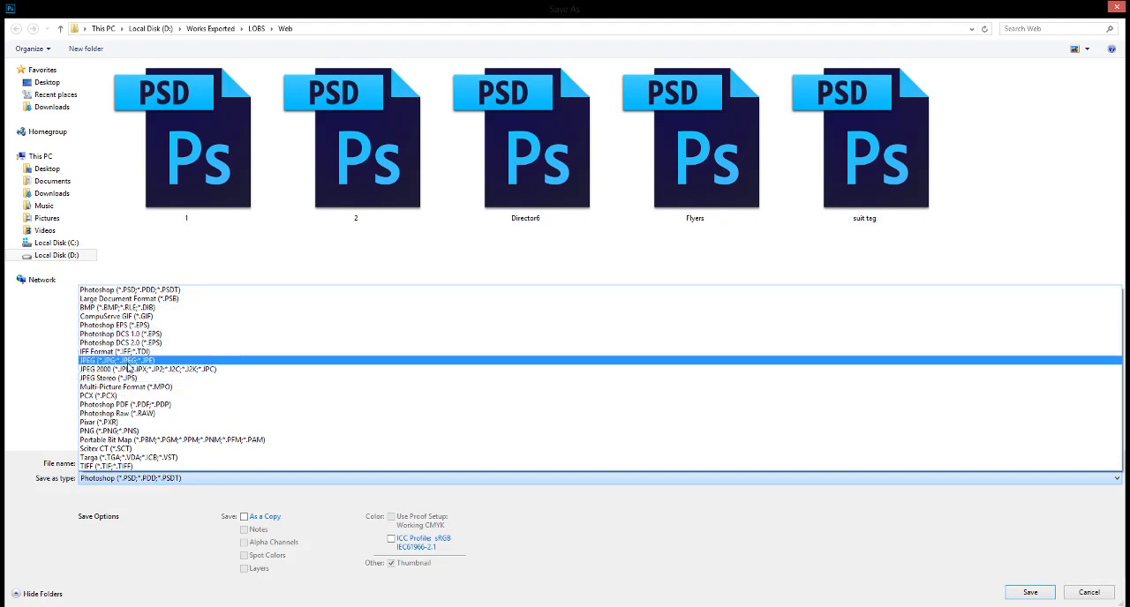
click(123, 360)
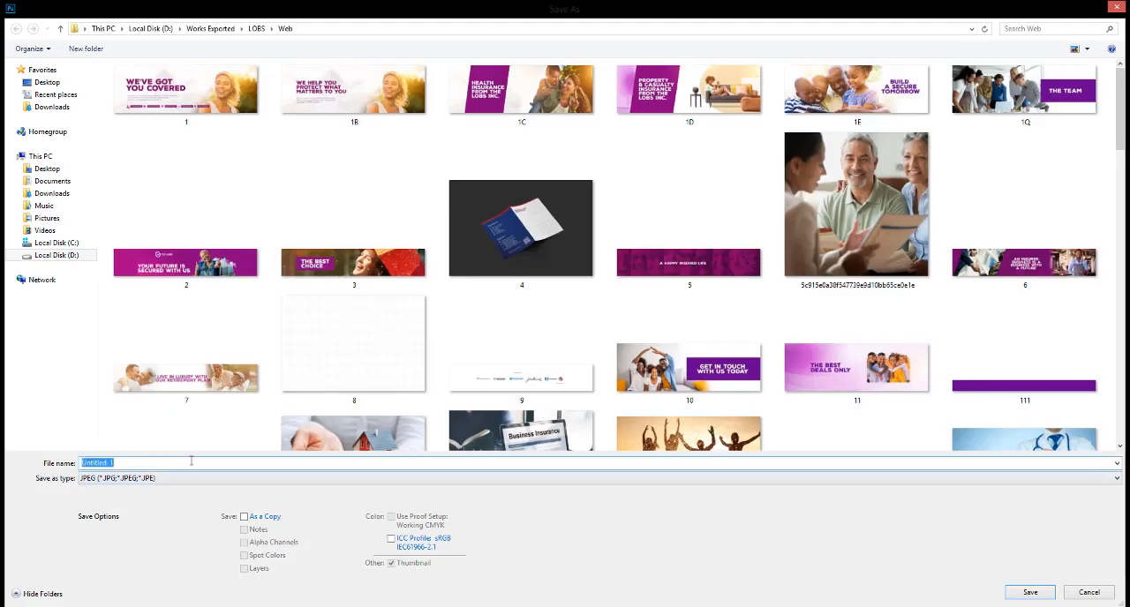
text(111112)
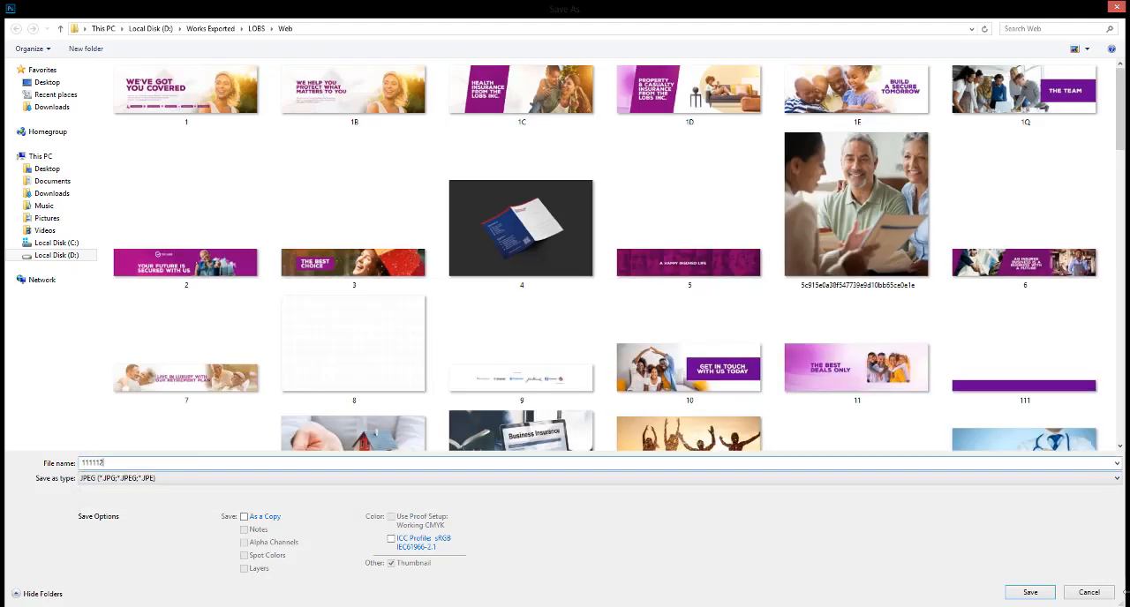
click(1029, 592)
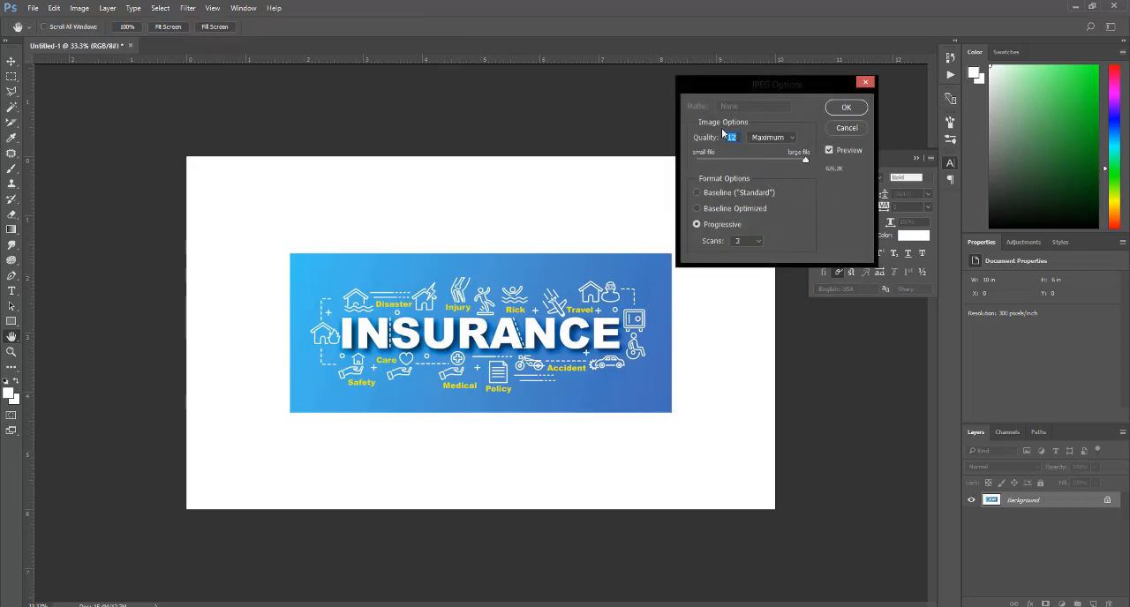
Set JPEG quality to Maximum (10) and confirm to finish saving 111112.jpg
click(791, 136)
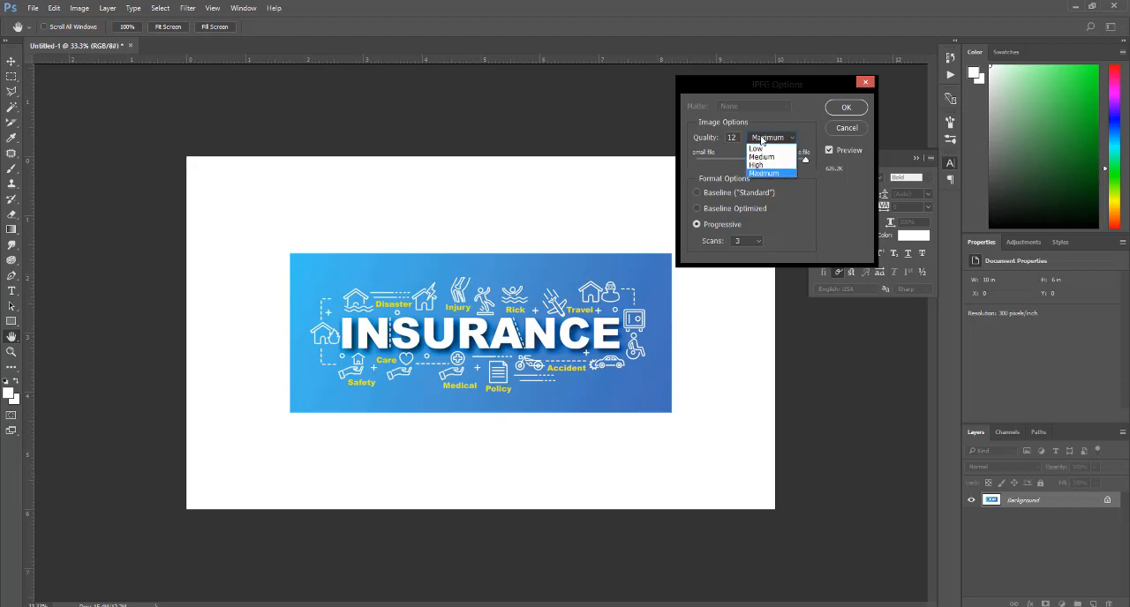
click(756, 148)
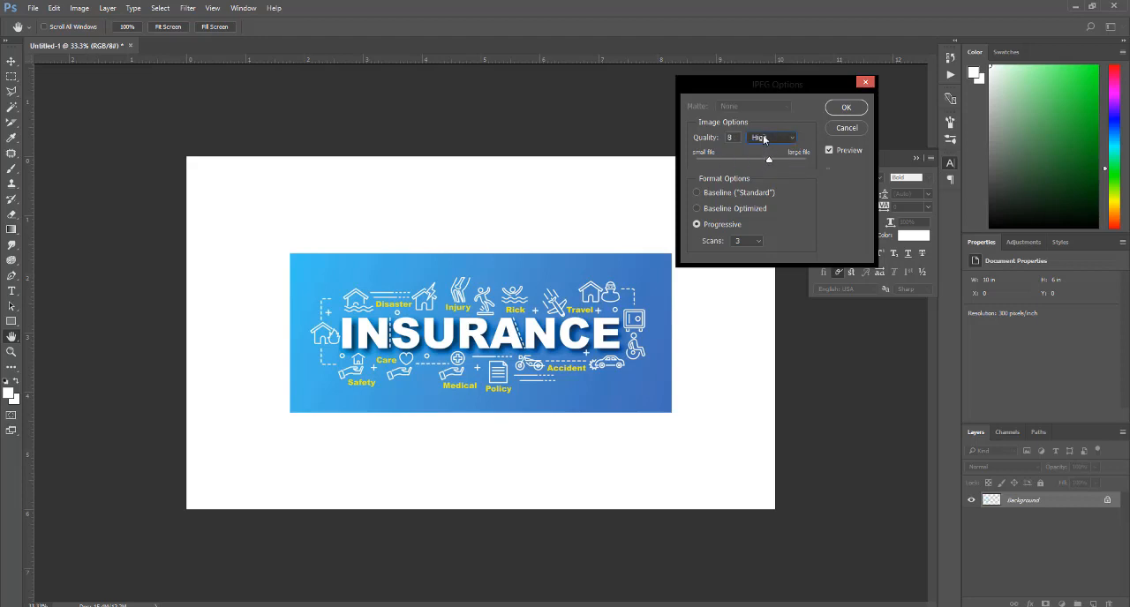
click(790, 136)
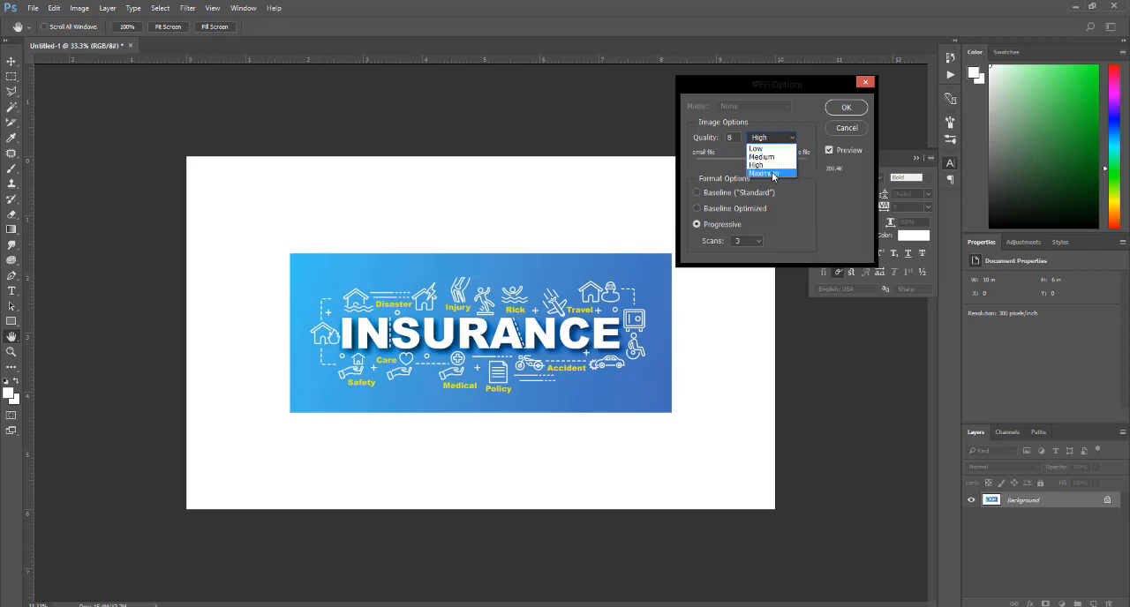
click(760, 173)
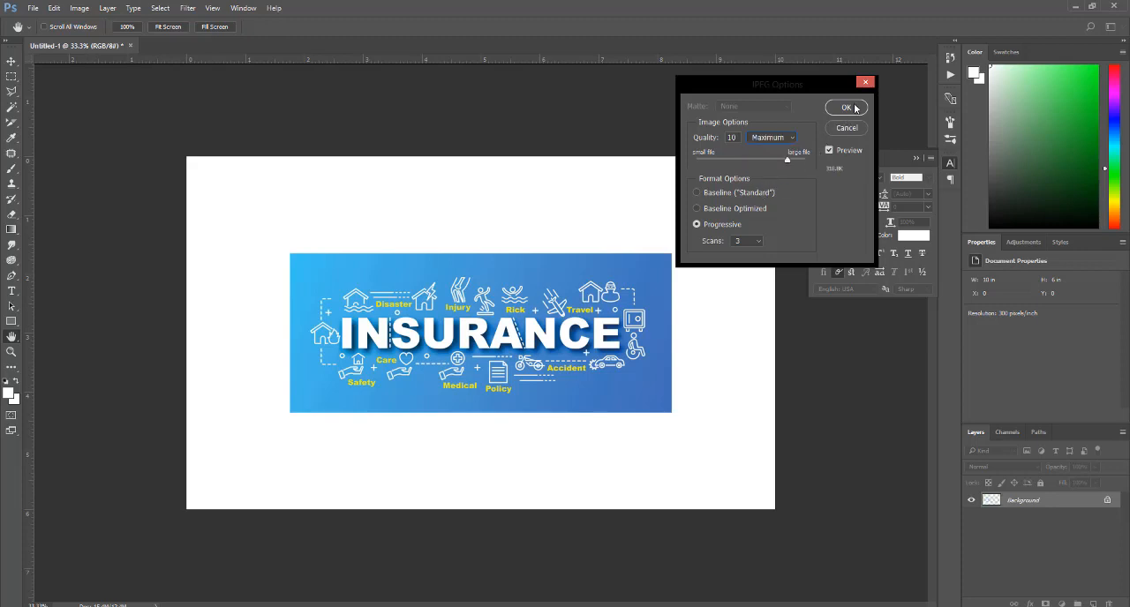
click(845, 107)
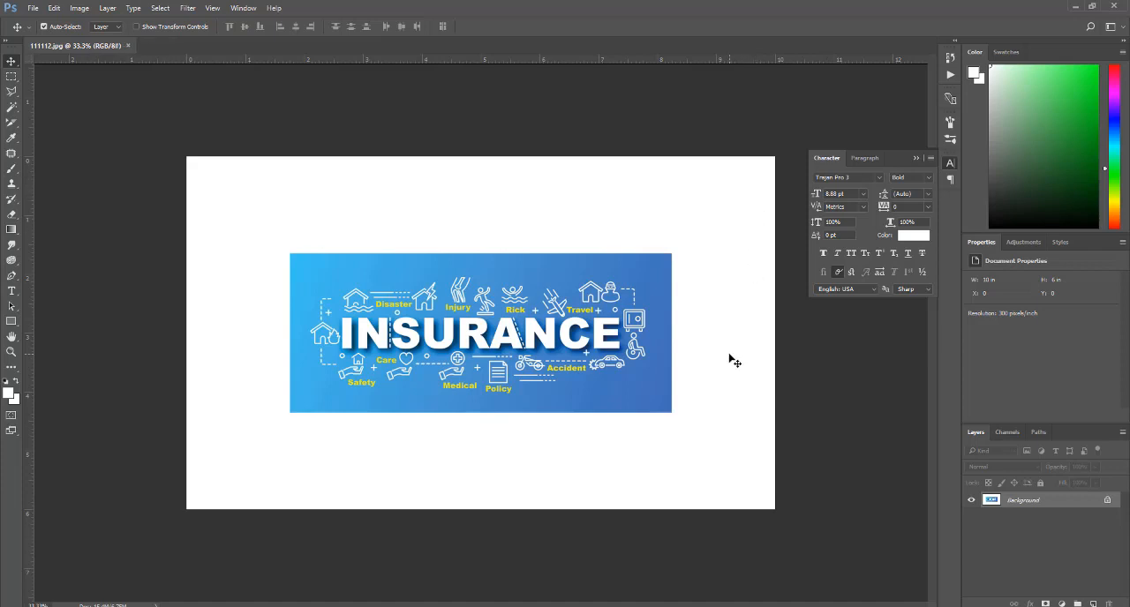
mouse_move(733, 366)
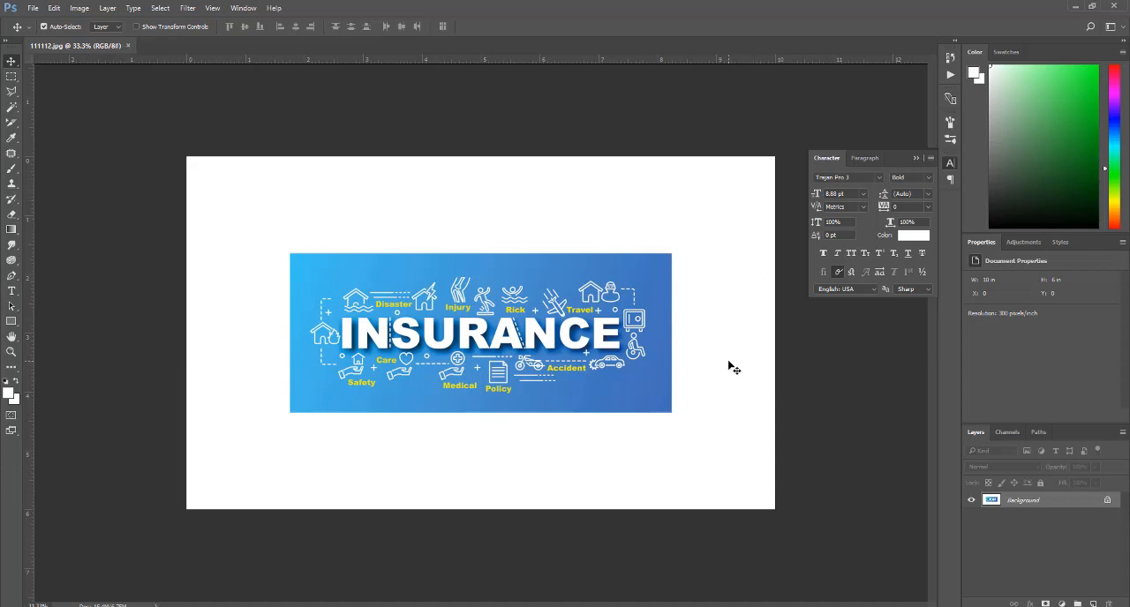